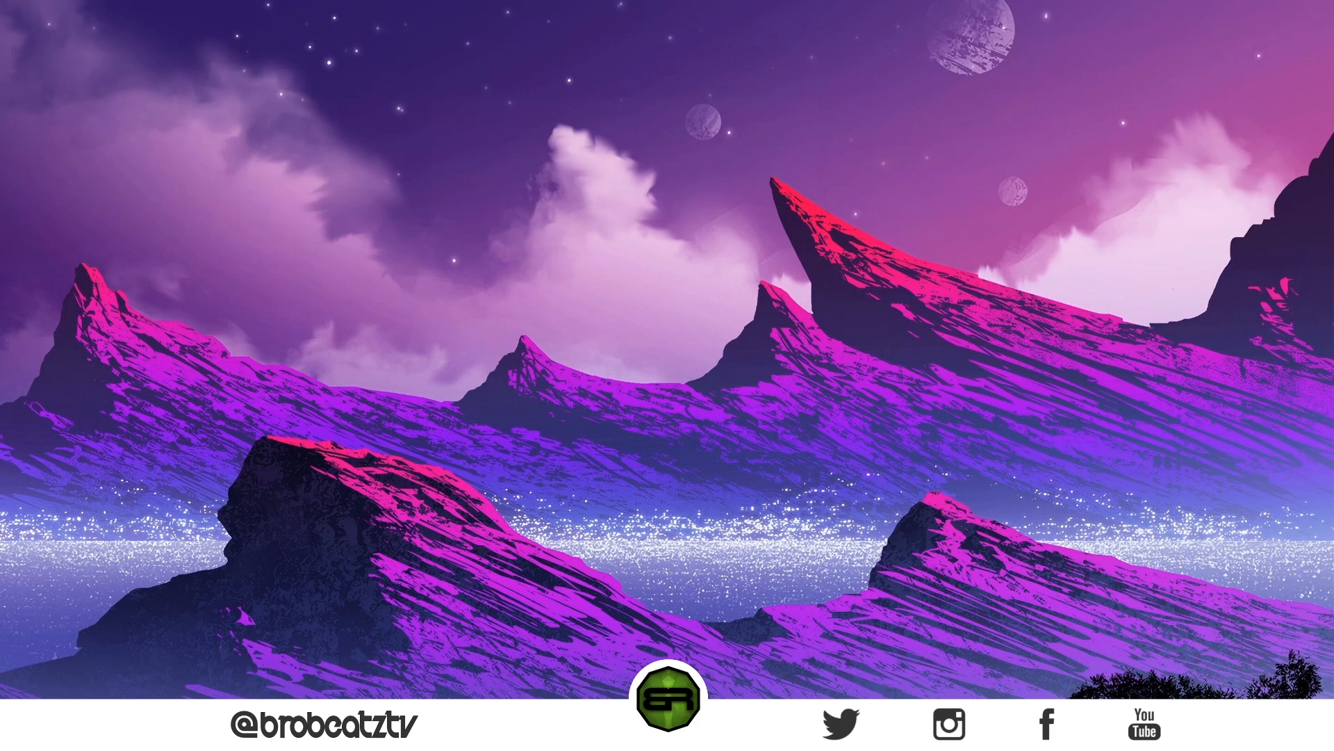
- Launch Device Manager from the Start button's Win+X power-user menu
{"action": "left_click", "coordinate": [554, 607]}
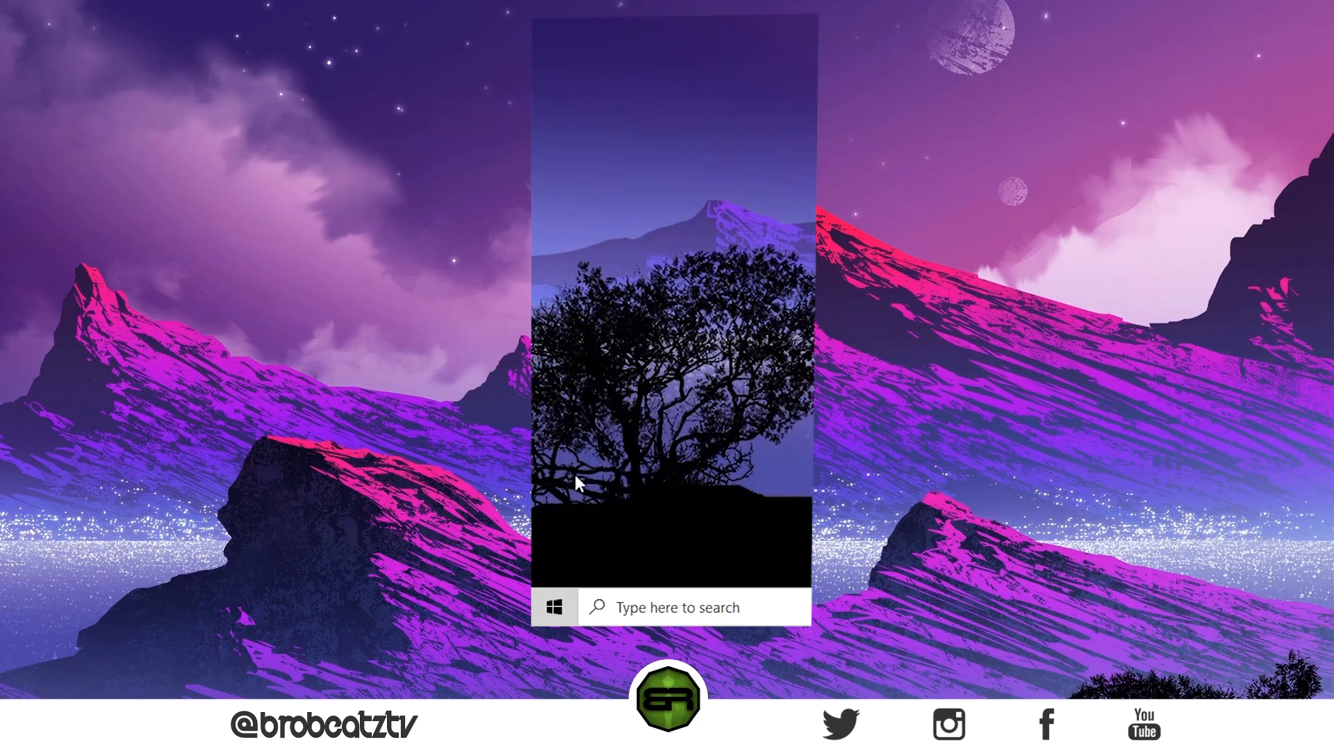
{"action": "right_click", "coordinate": [554, 608]}
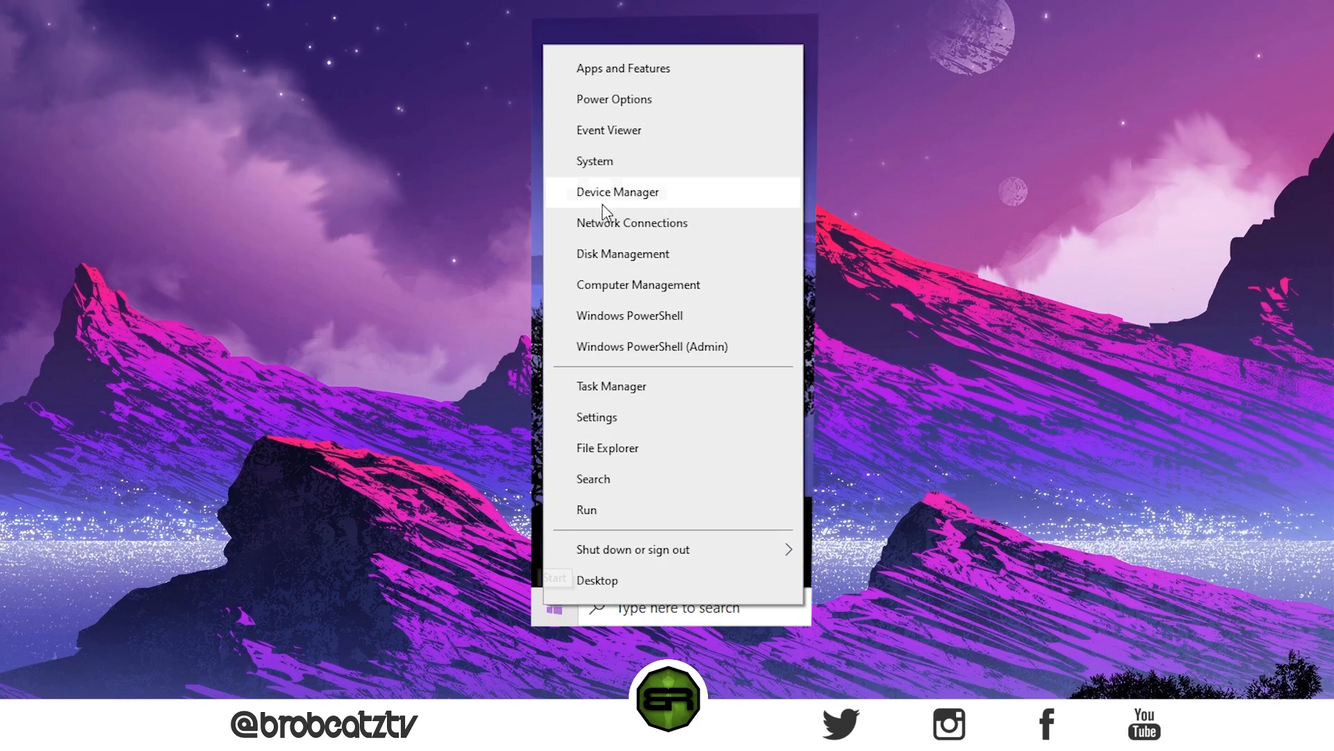
{"action": "left_click", "coordinate": [617, 191]}
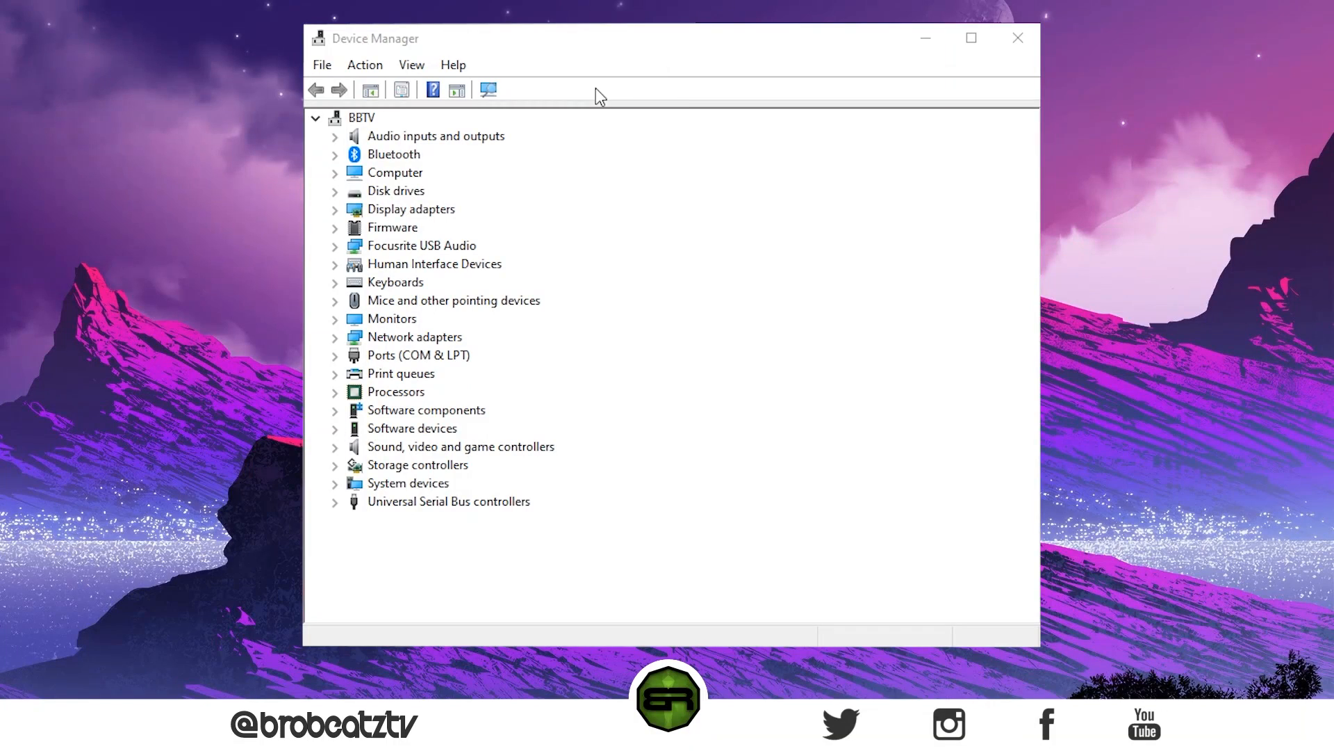
{"action": "left_click", "coordinate": [436, 135]}
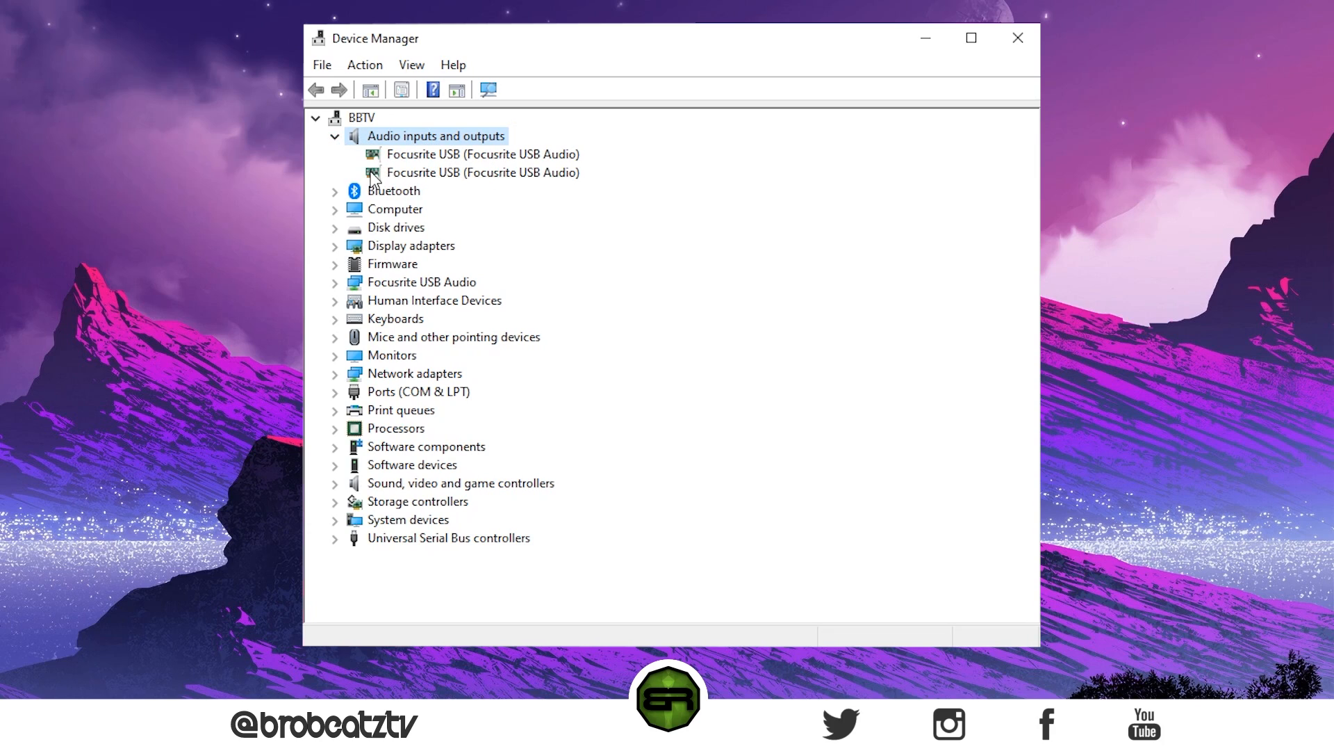
{"action": "mouse_move", "coordinate": [509, 181]}
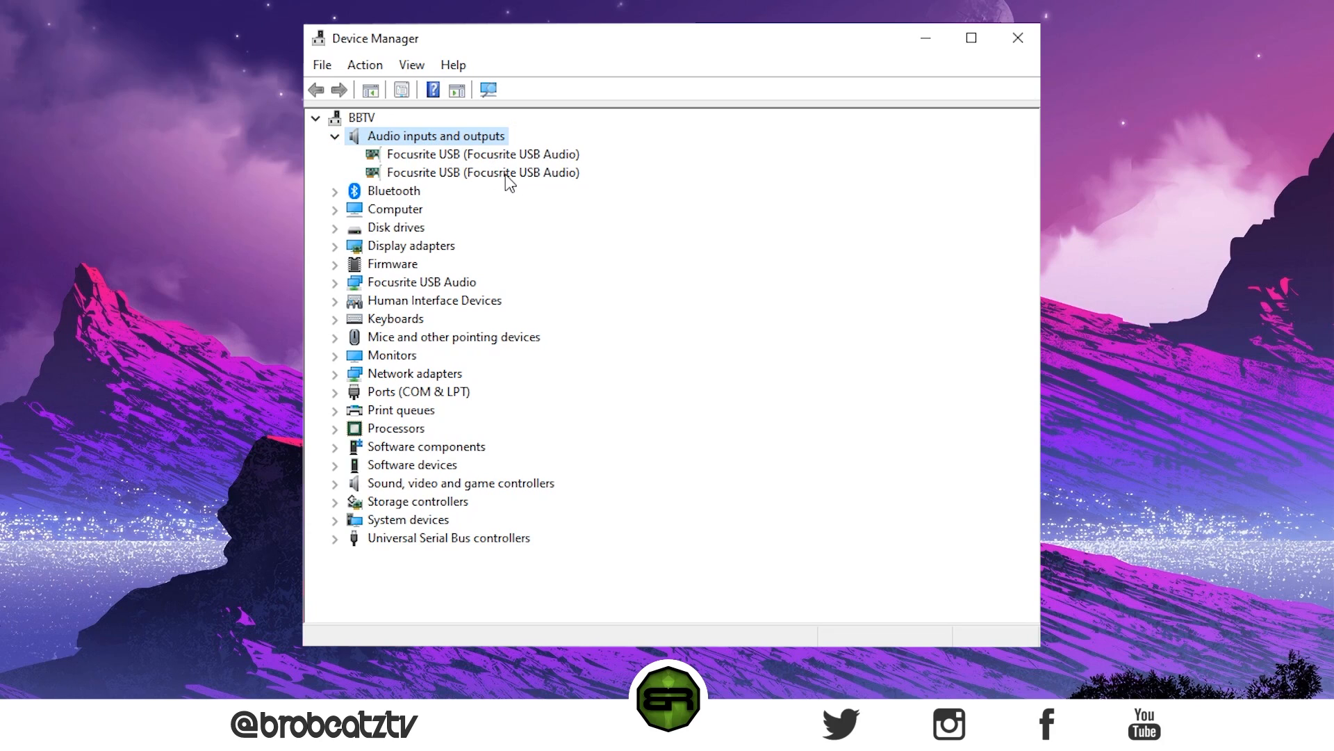
{"action": "left_click", "coordinate": [482, 172]}
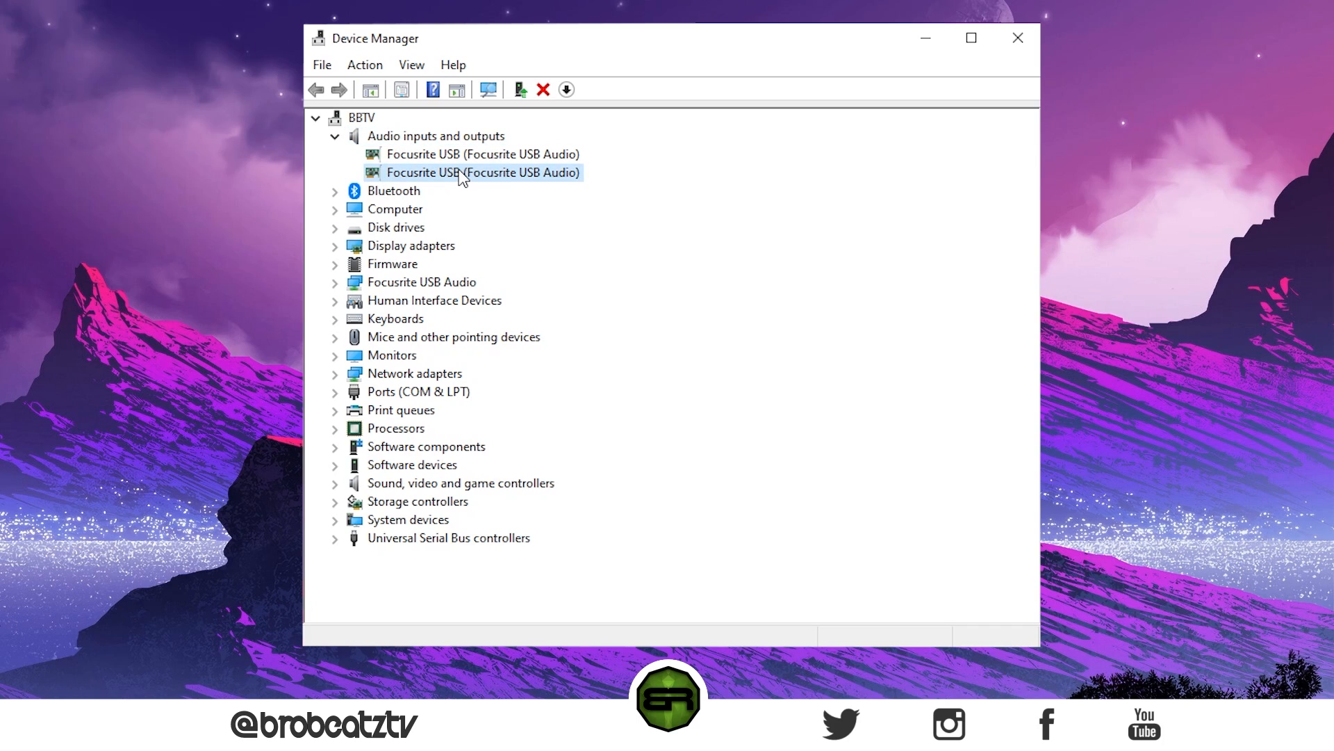
{"action": "right_click", "coordinate": [482, 173]}
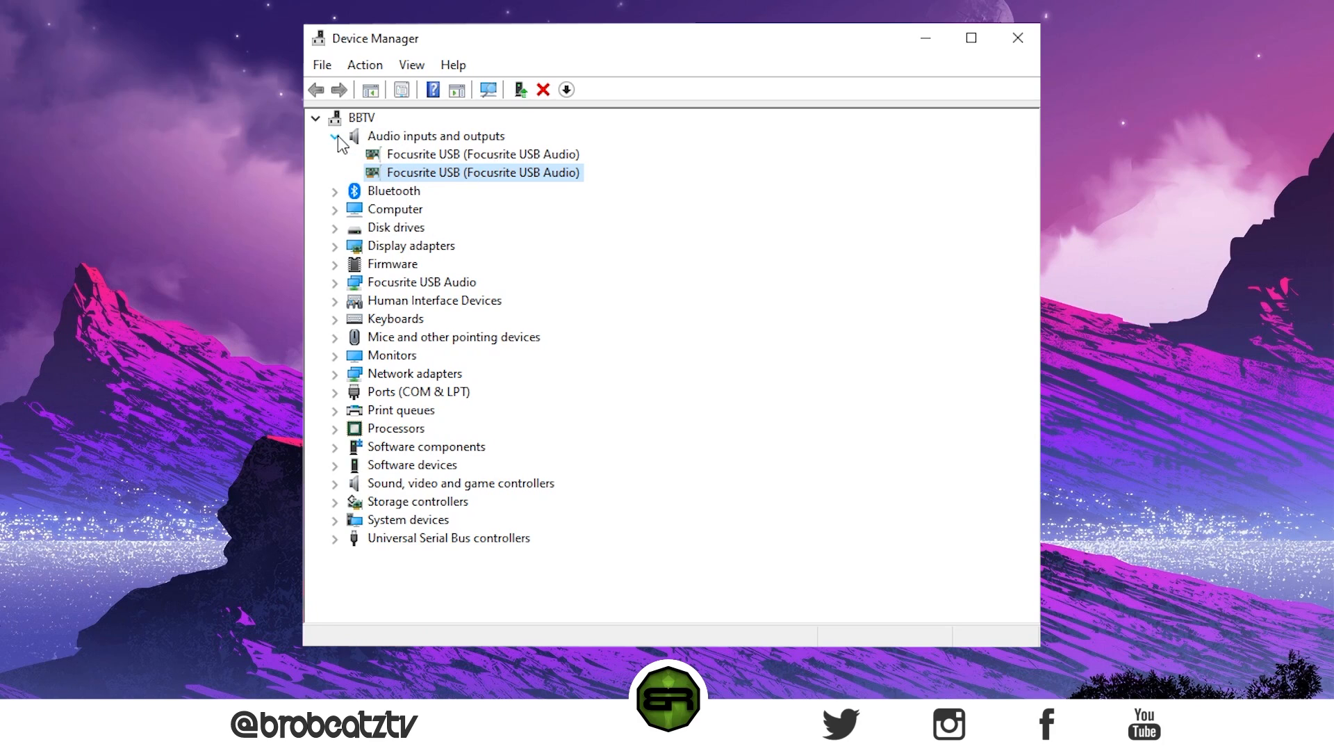
{"action": "left_click", "coordinate": [335, 135]}
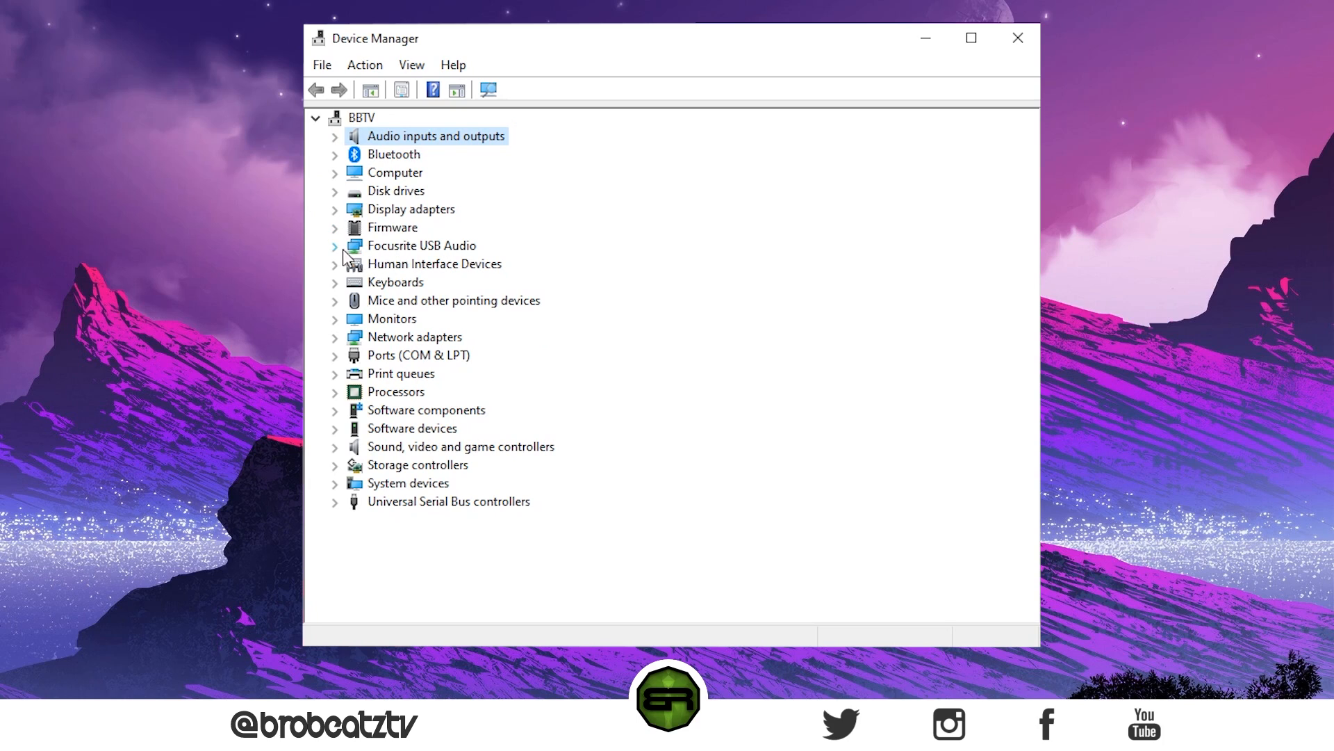
- Expand Focusrite USB Audio to reveal Scarlett 2i2 USB and USB Audio Root, then collapse it
{"action": "left_click", "coordinate": [335, 244]}
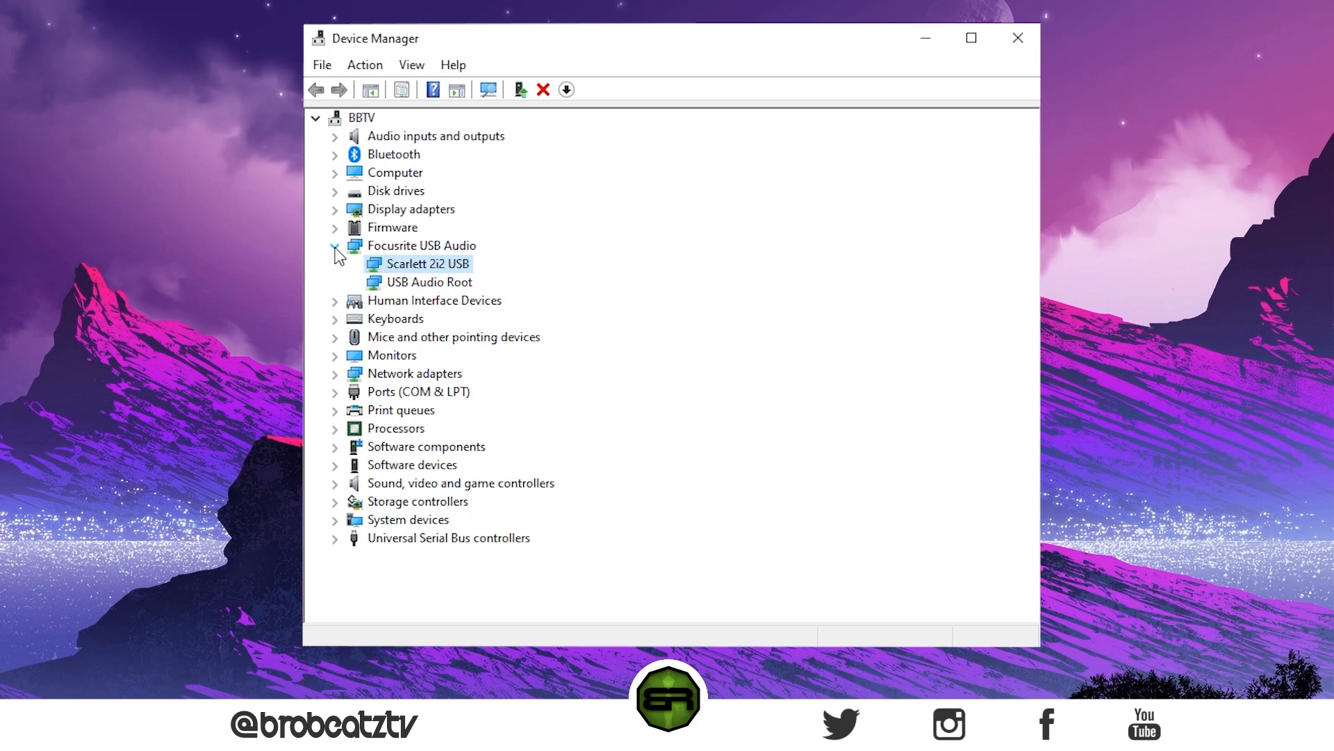
{"action": "left_click", "coordinate": [335, 248]}
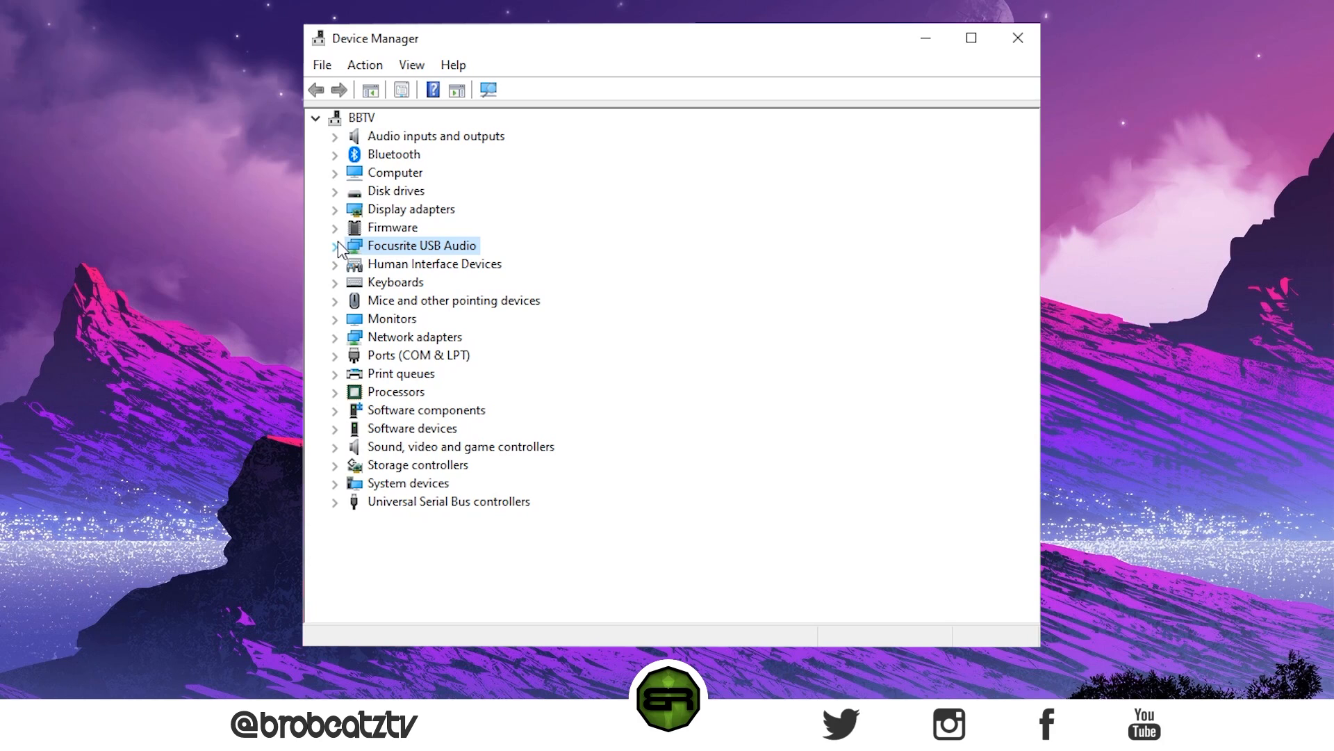
{"action": "mouse_move", "coordinate": [352, 329]}
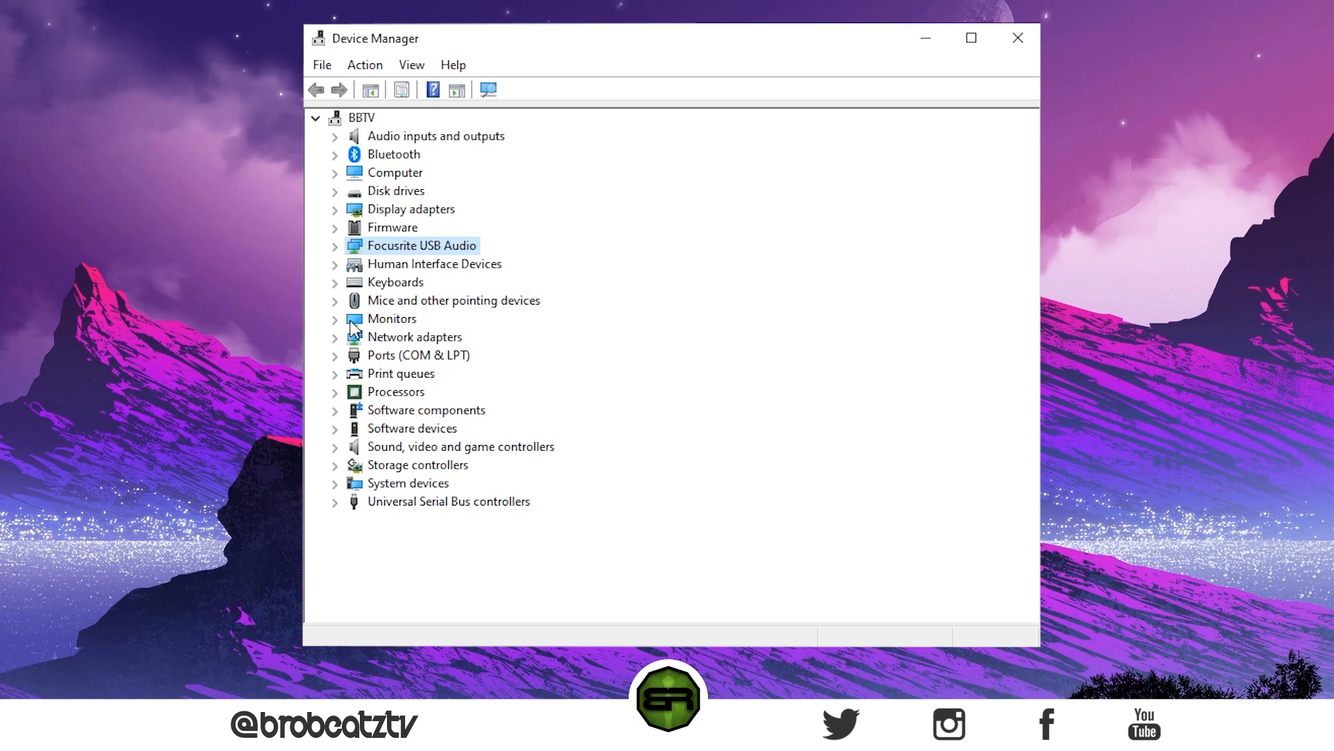
{"action": "mouse_move", "coordinate": [467, 460]}
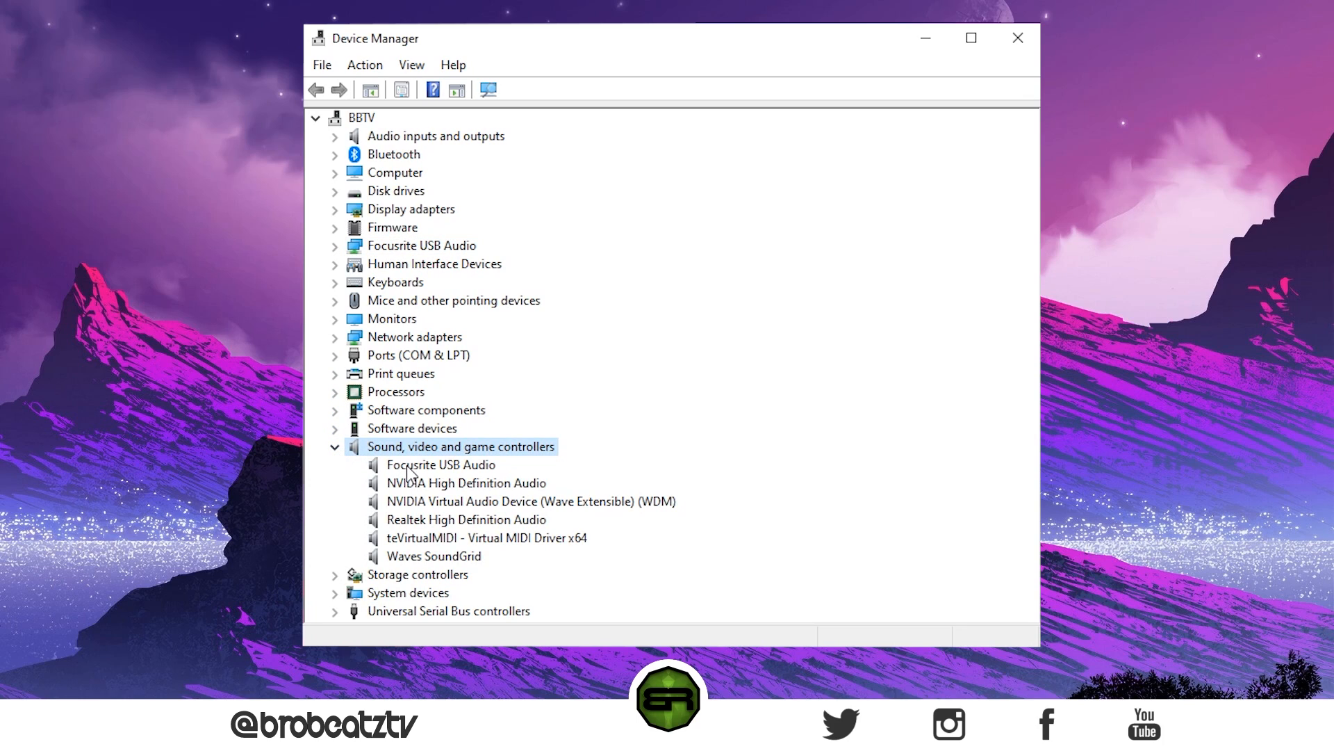
- Select Focusrite USB Audio under Sound, video and game controllers
{"action": "left_click", "coordinate": [440, 465]}
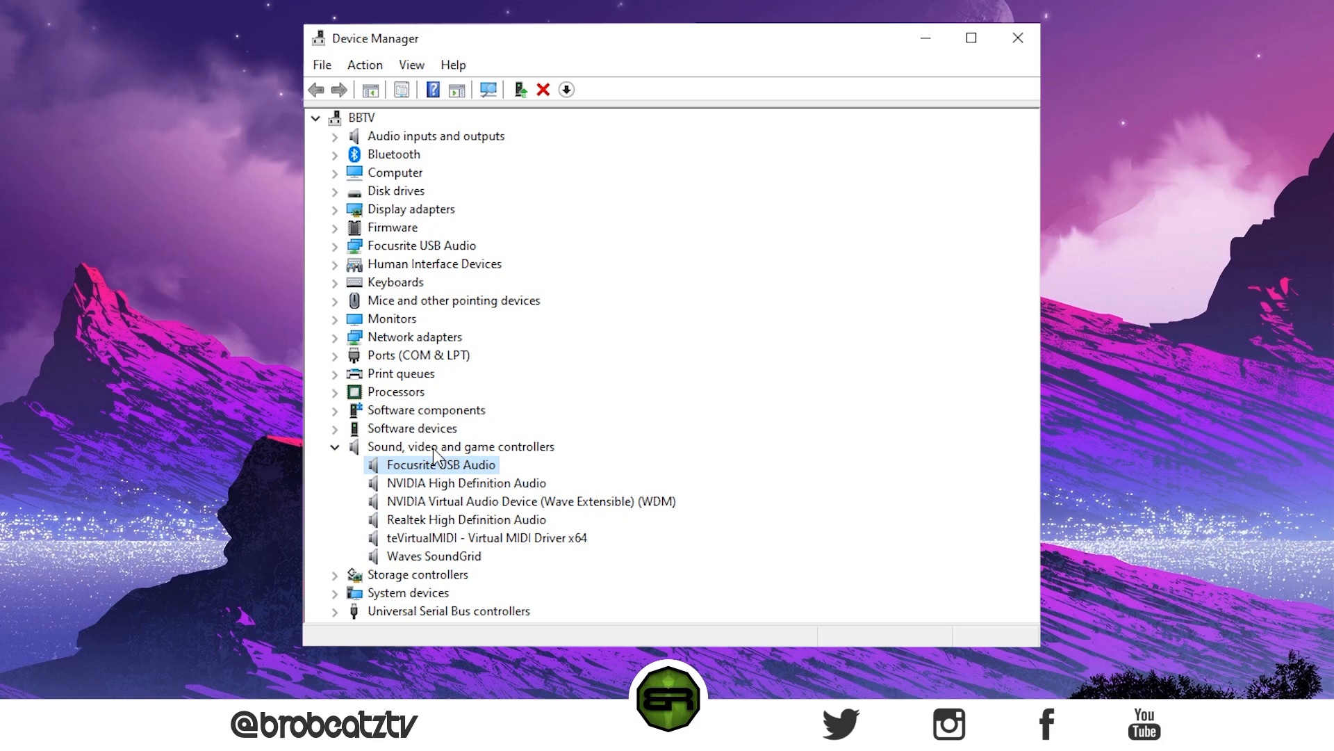
{"action": "mouse_move", "coordinate": [467, 467]}
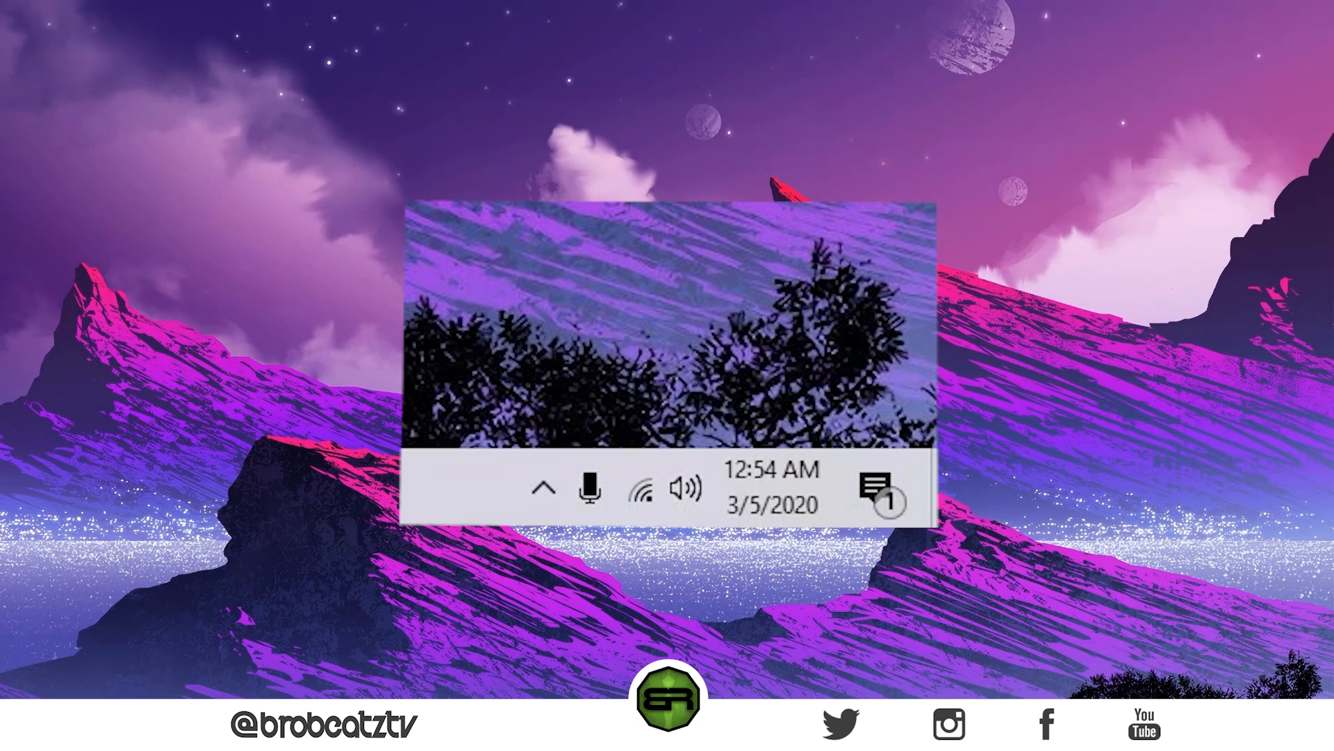
{"action": "mouse_move", "coordinate": [787, 489]}
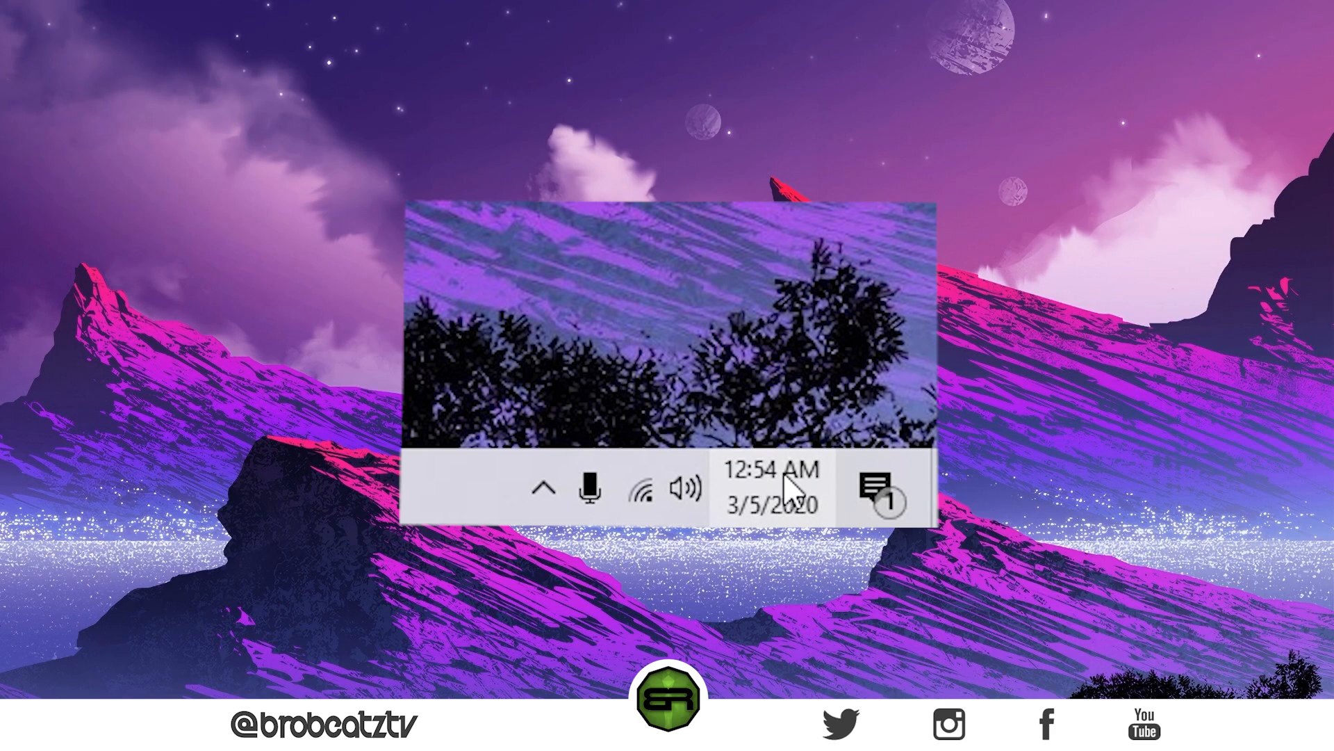
- Reach Sound settings from the taskbar speaker icon's menu
{"action": "right_click", "coordinate": [685, 488]}
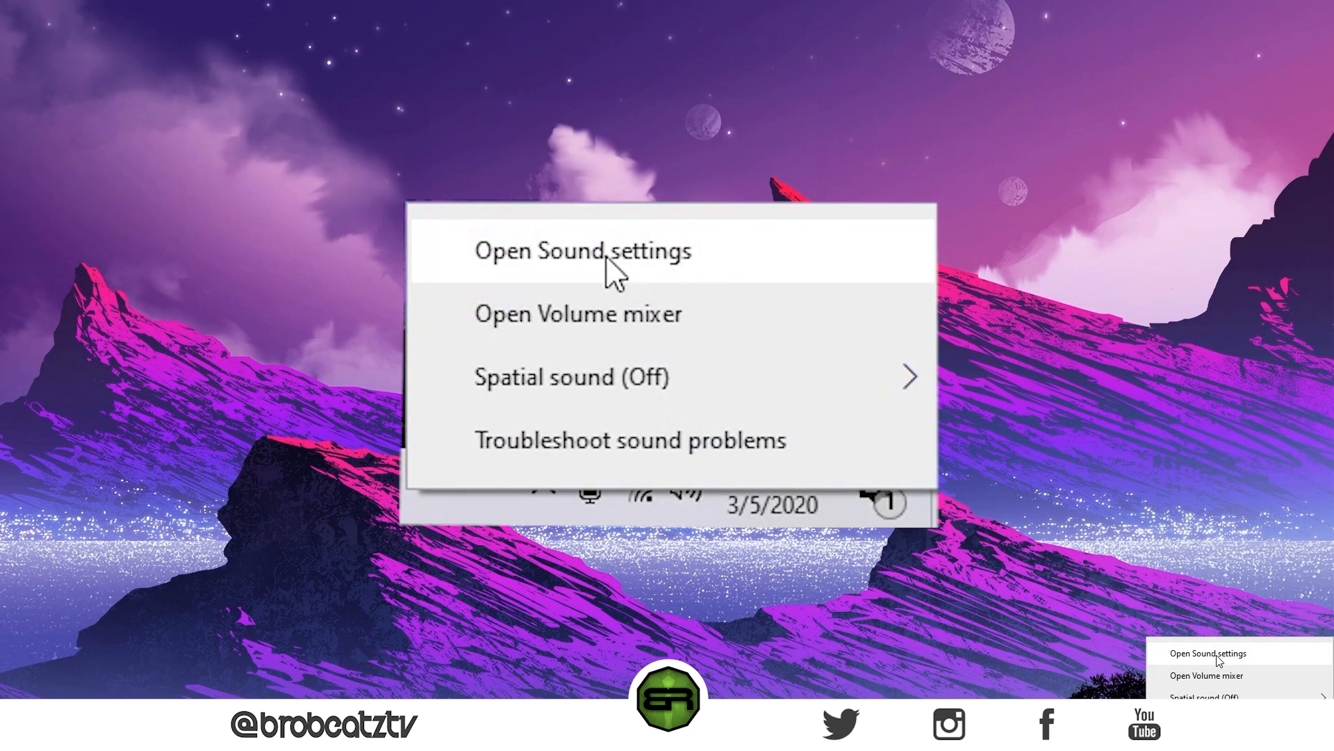
{"action": "mouse_move", "coordinate": [541, 280]}
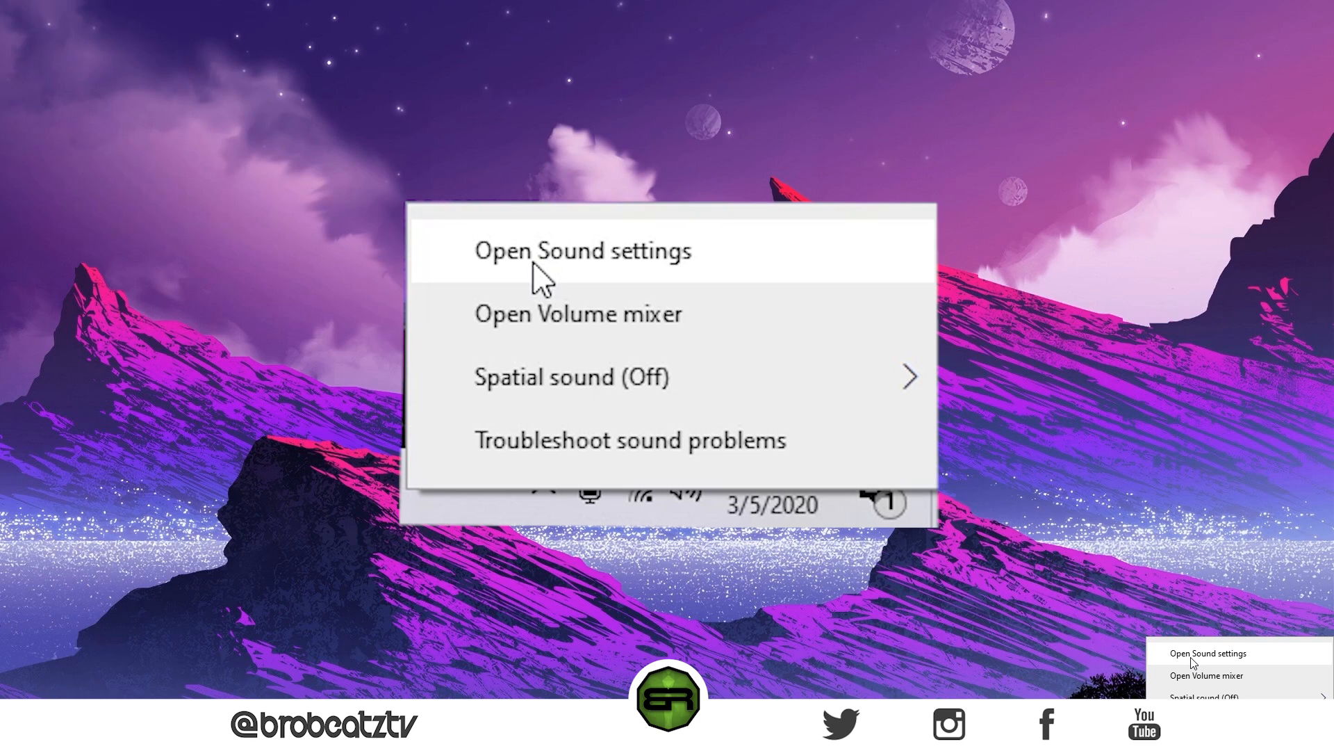
{"action": "left_click", "coordinate": [582, 251]}
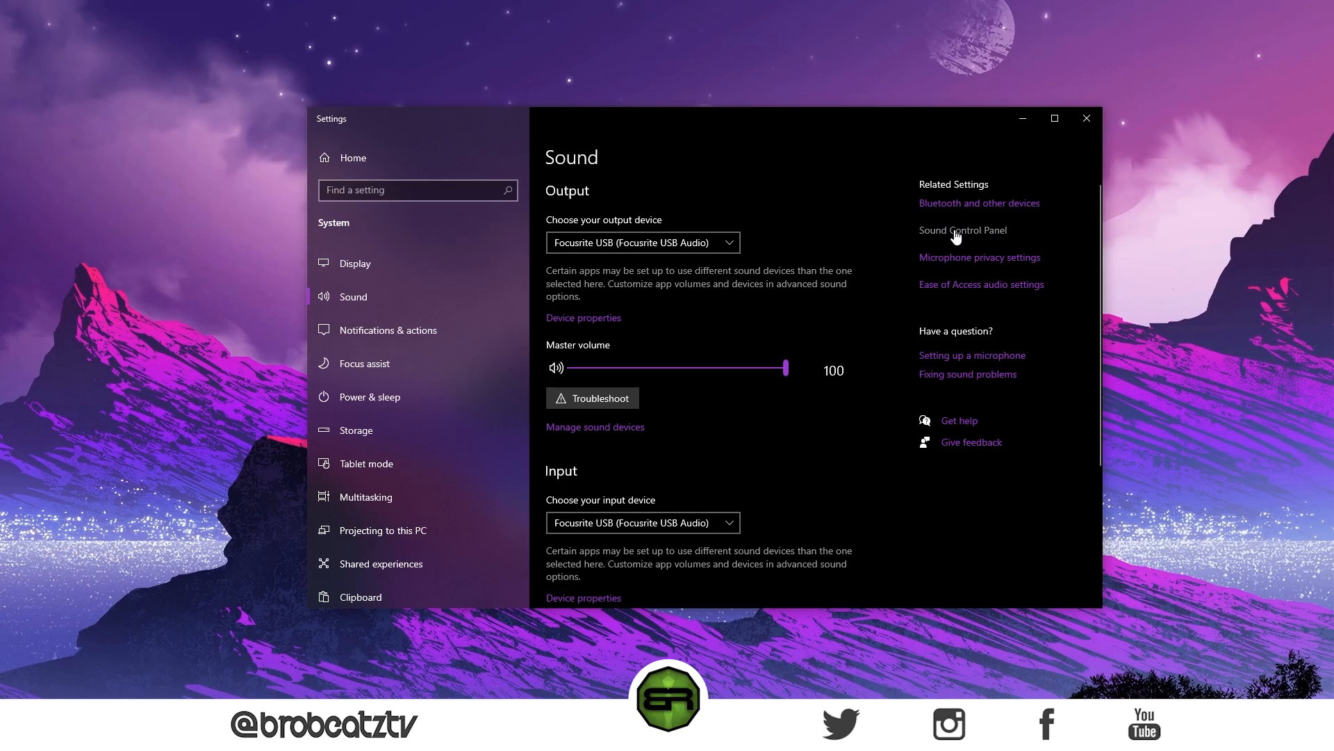
- Bring up Focusrite USB playback Properties from the classic Sound Control Panel
{"action": "left_click", "coordinate": [962, 229]}
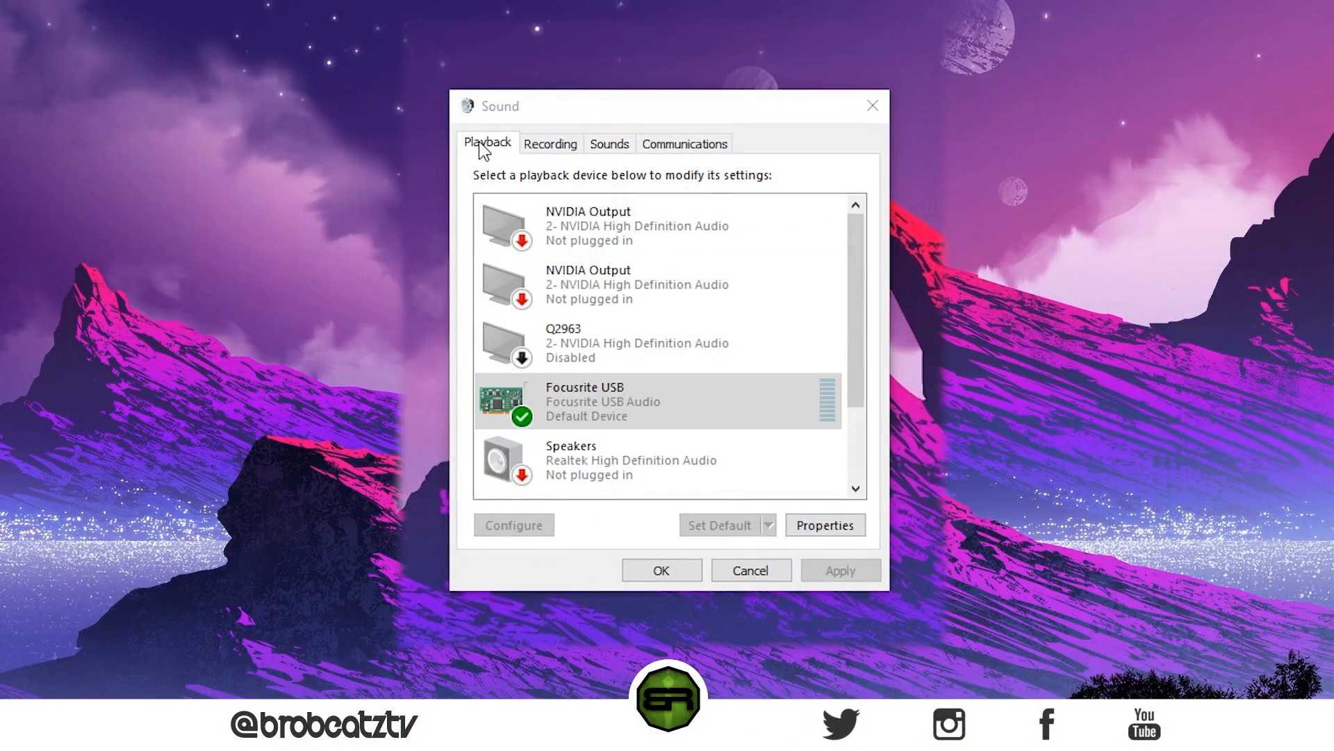
{"action": "right_click", "coordinate": [585, 400]}
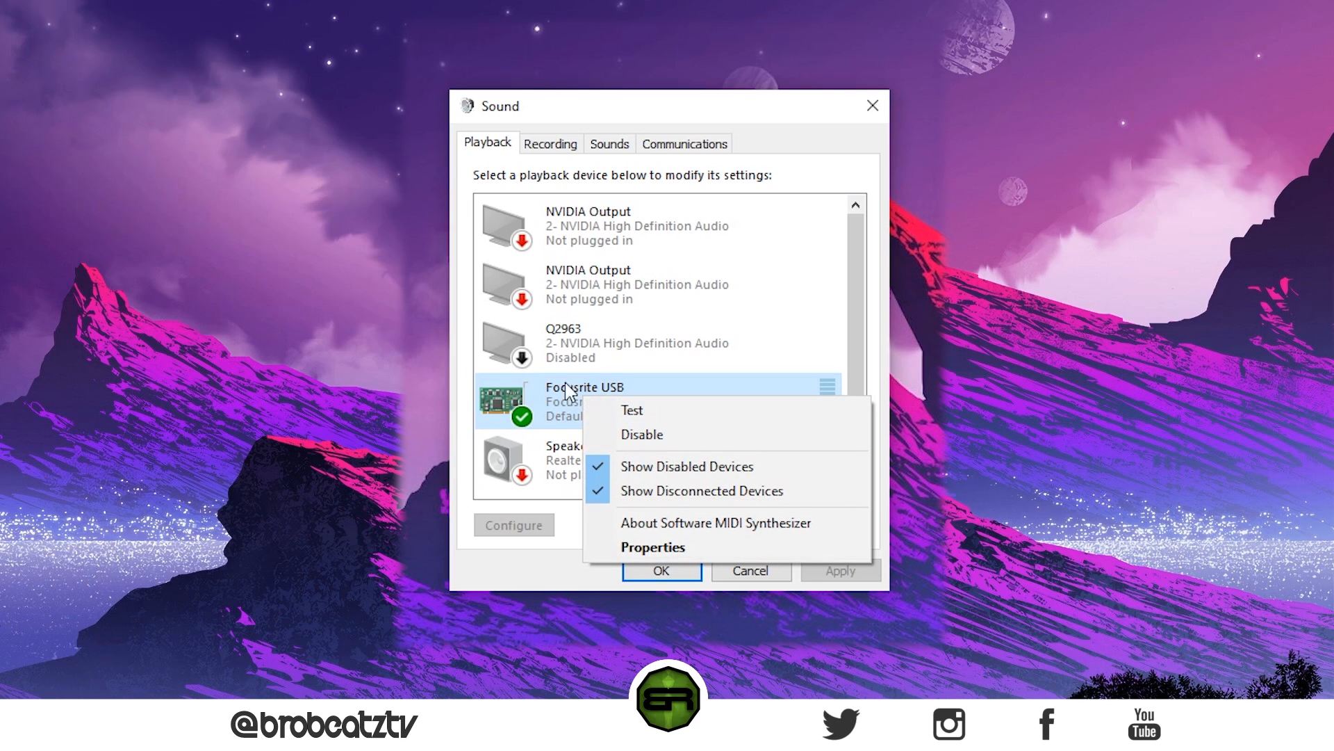
{"action": "left_click", "coordinate": [652, 546]}
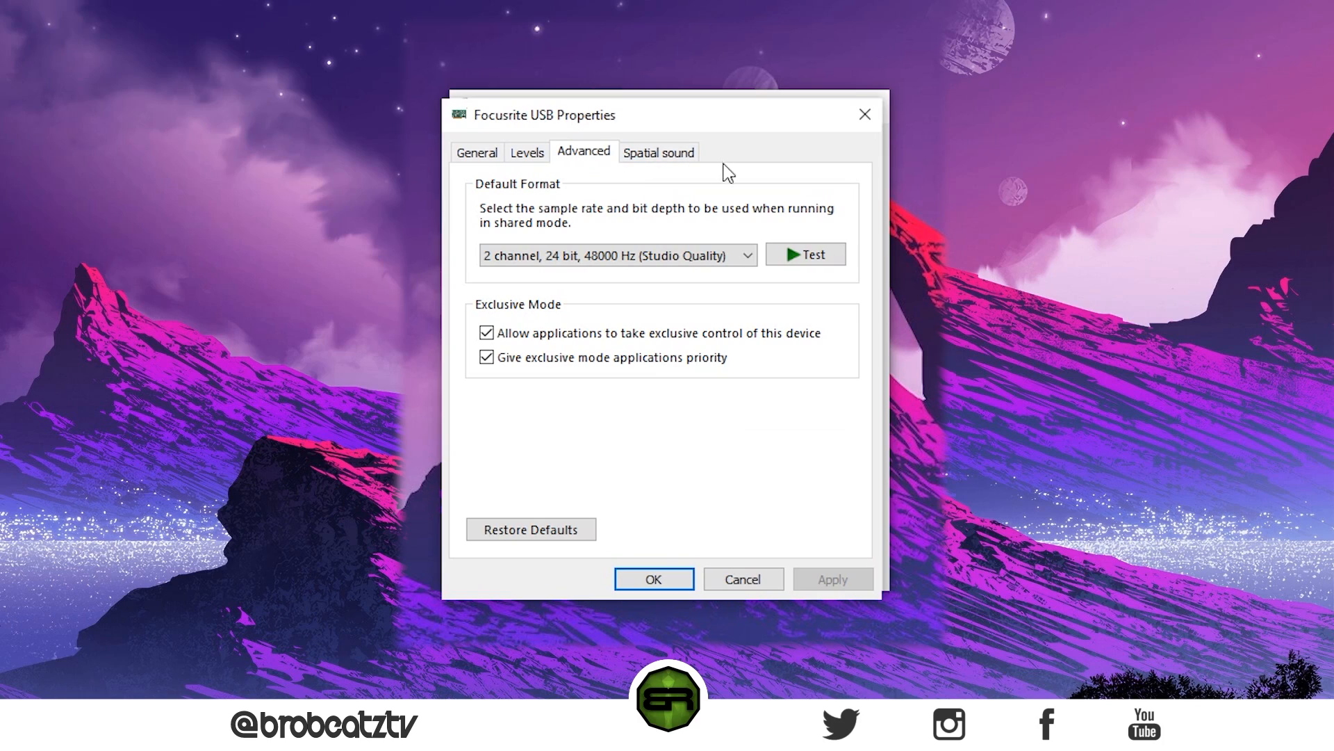
- Keep the playback Default Format at 2 channel, 24 bit, 48000 Hz and confirm with OK
{"action": "left_click", "coordinate": [616, 255]}
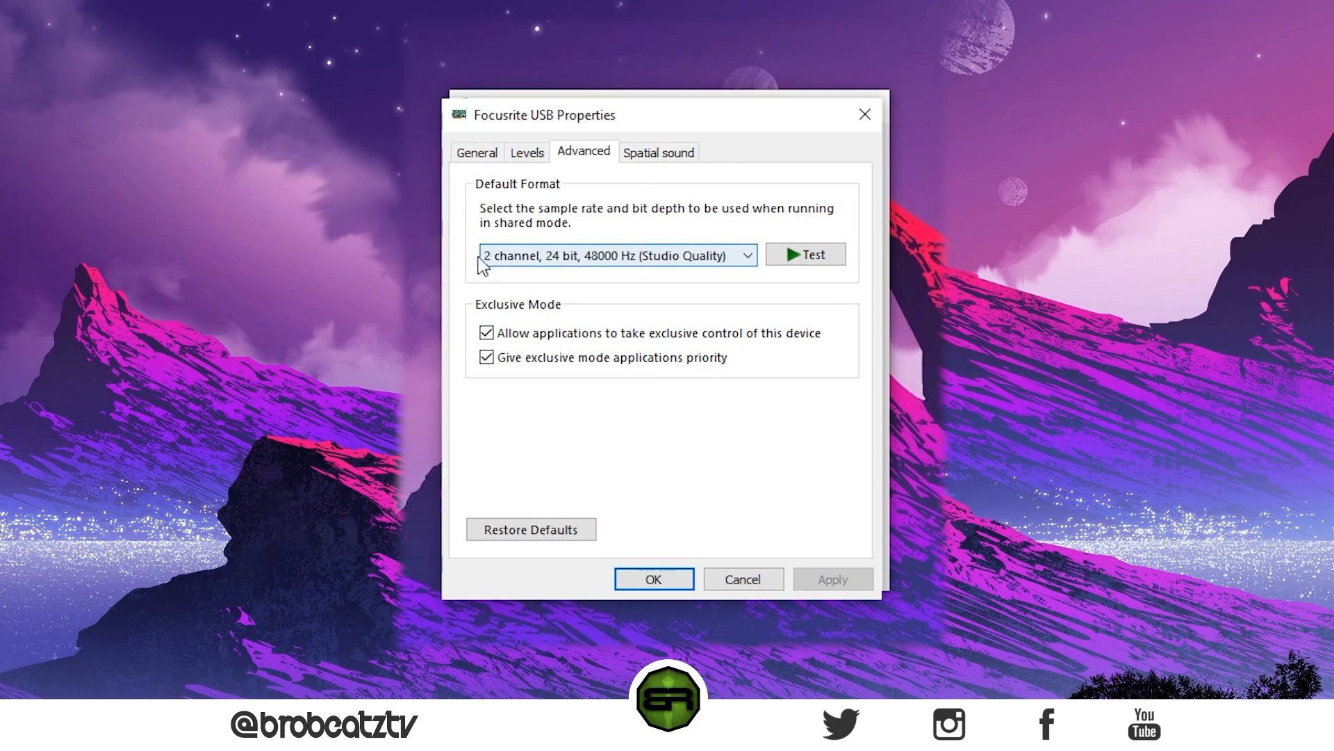
{"action": "mouse_move", "coordinate": [625, 292]}
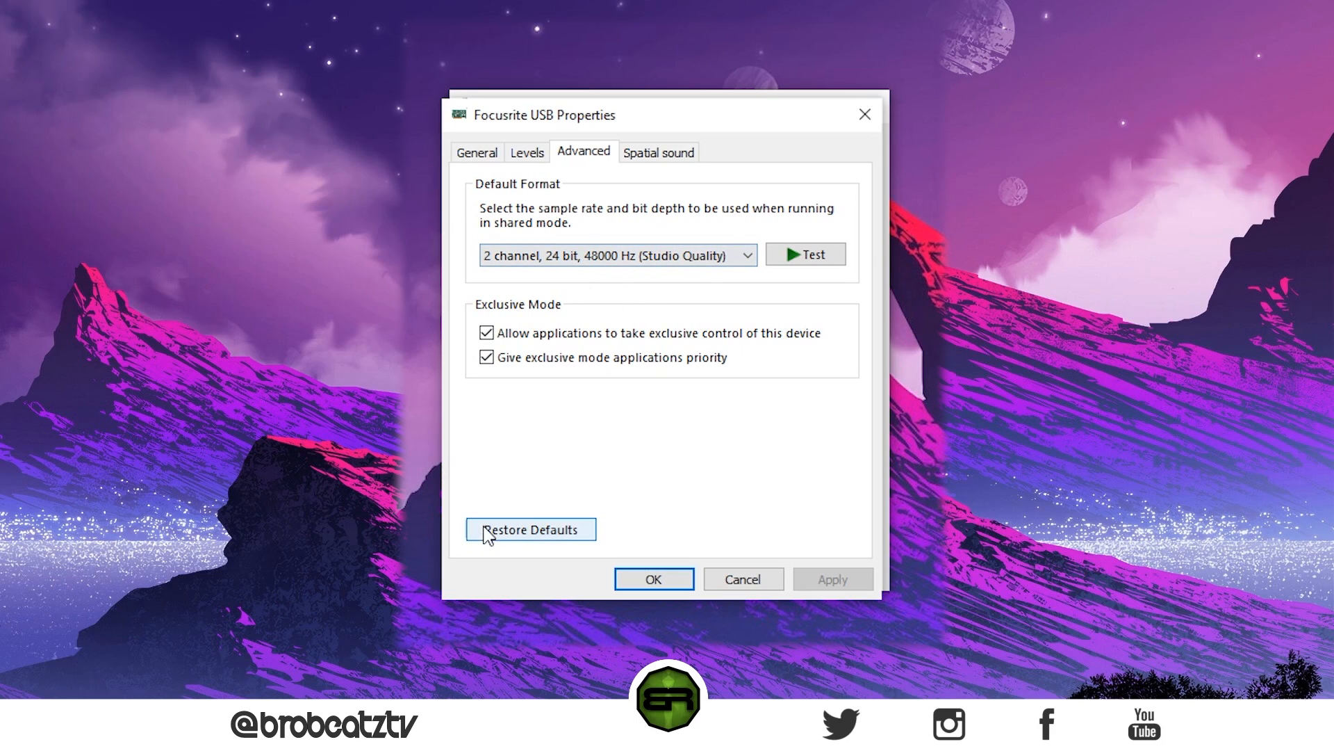
{"action": "left_click", "coordinate": [616, 254]}
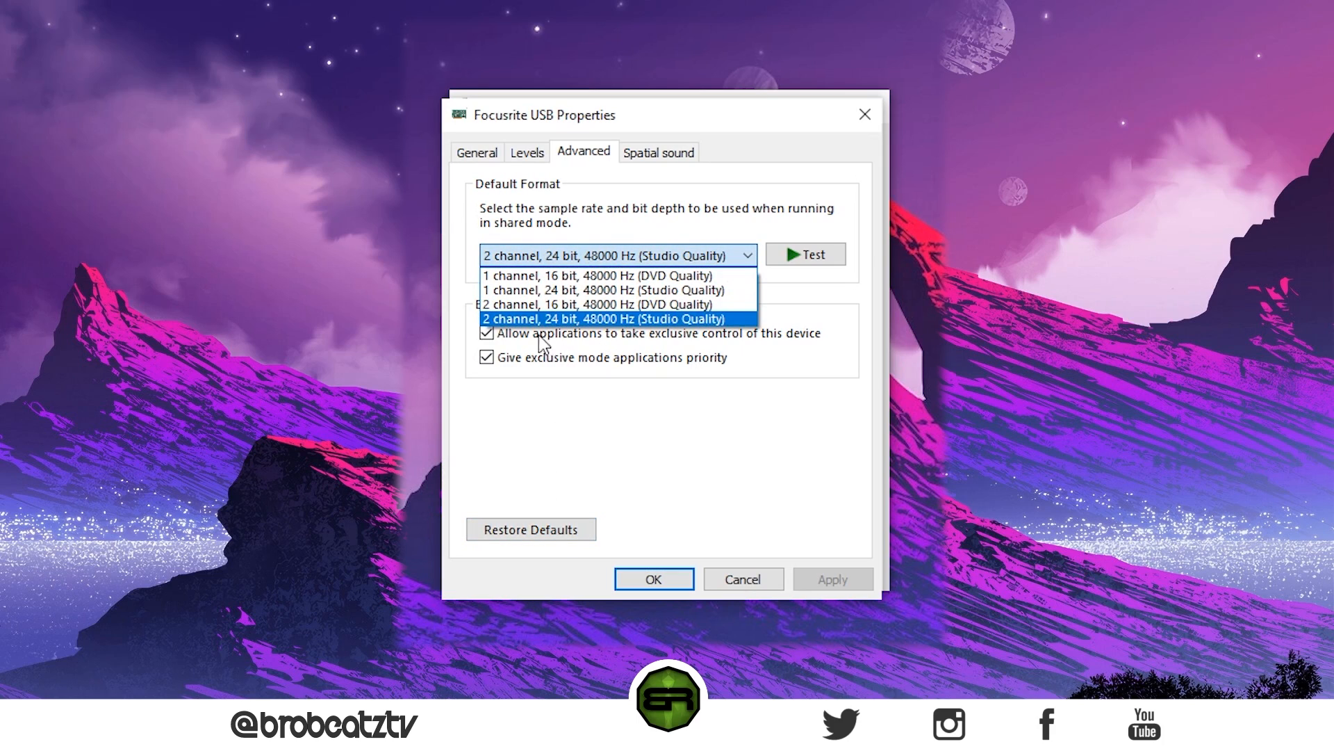
{"action": "mouse_move", "coordinate": [698, 329]}
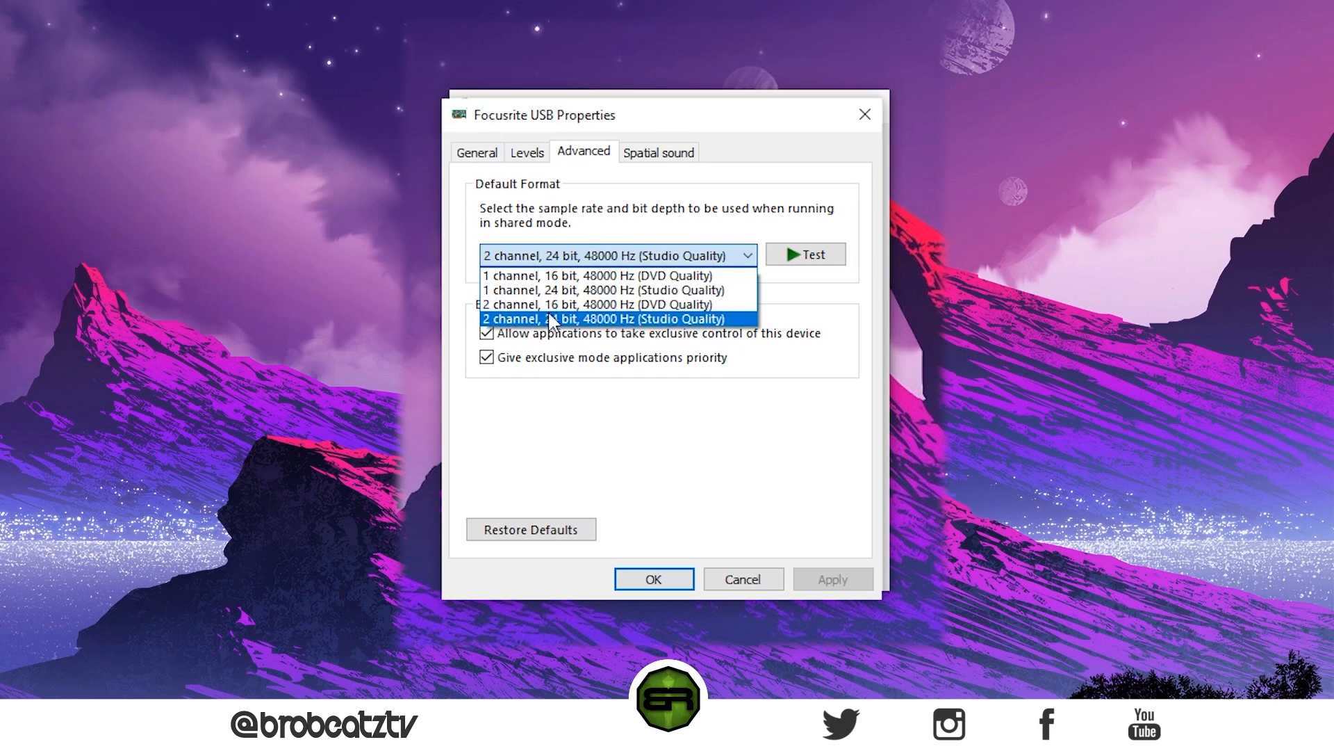
{"action": "mouse_move", "coordinate": [596, 275]}
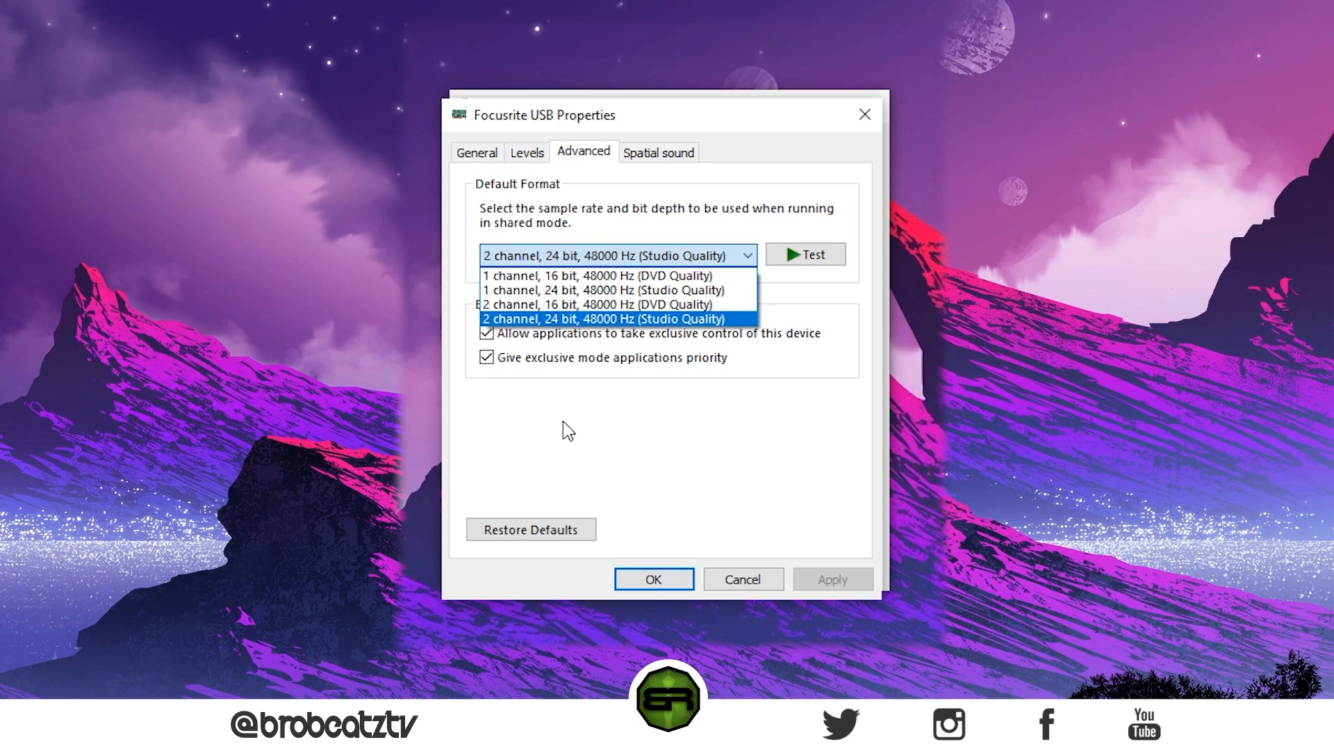
{"action": "mouse_move", "coordinate": [554, 378]}
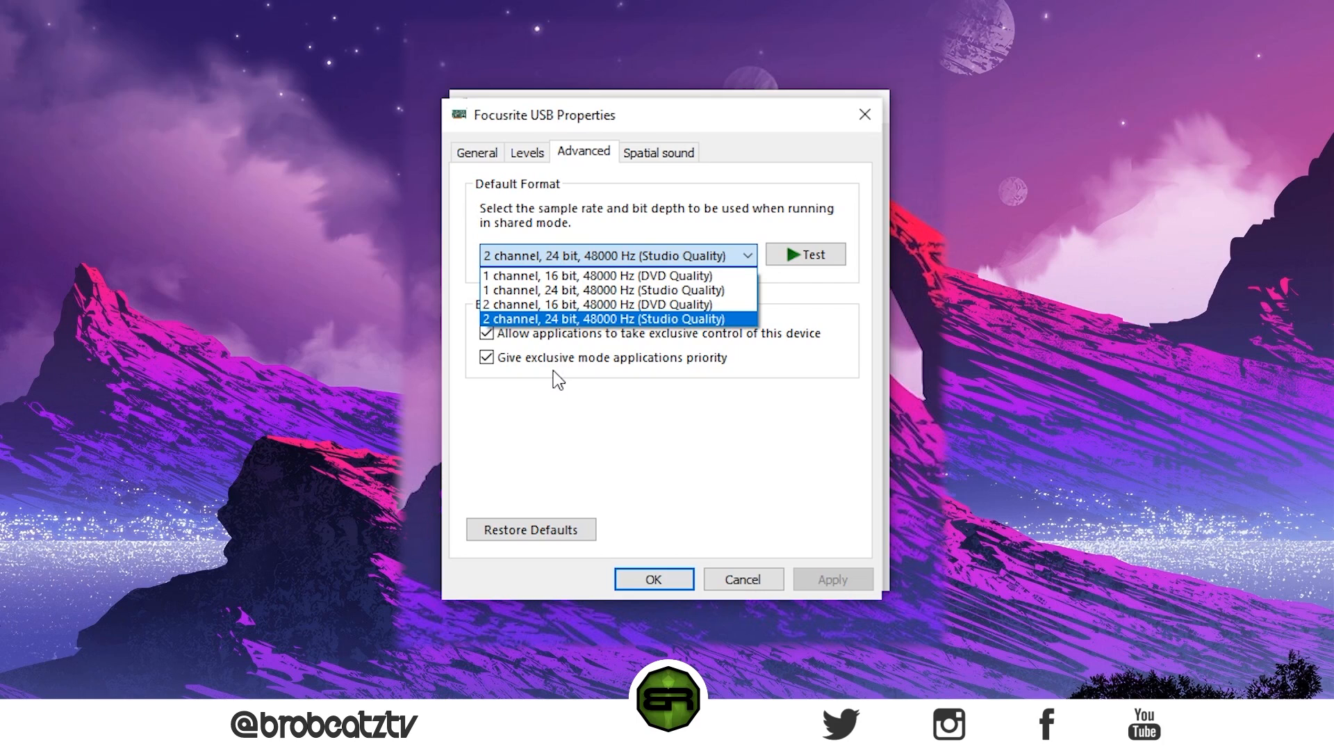
{"action": "mouse_move", "coordinate": [602, 385]}
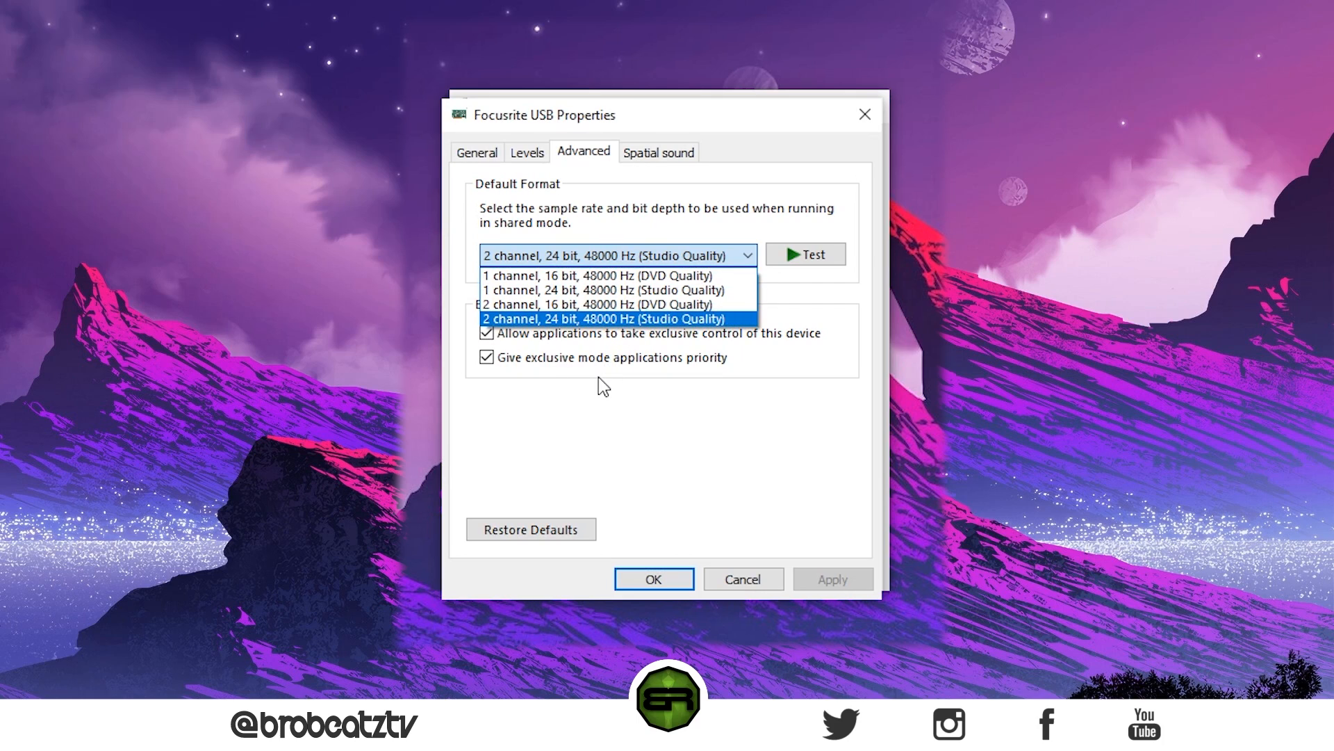
{"action": "left_click", "coordinate": [654, 578]}
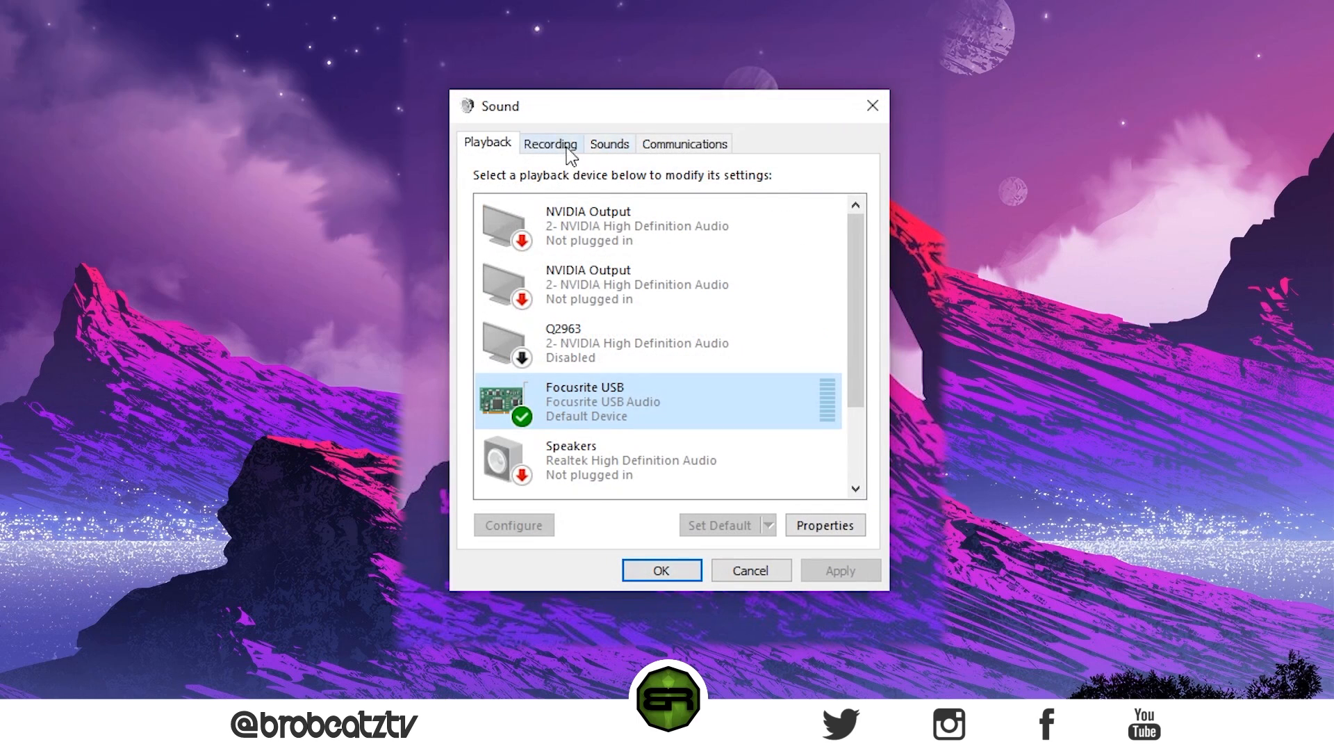
{"action": "mouse_move", "coordinate": [552, 145]}
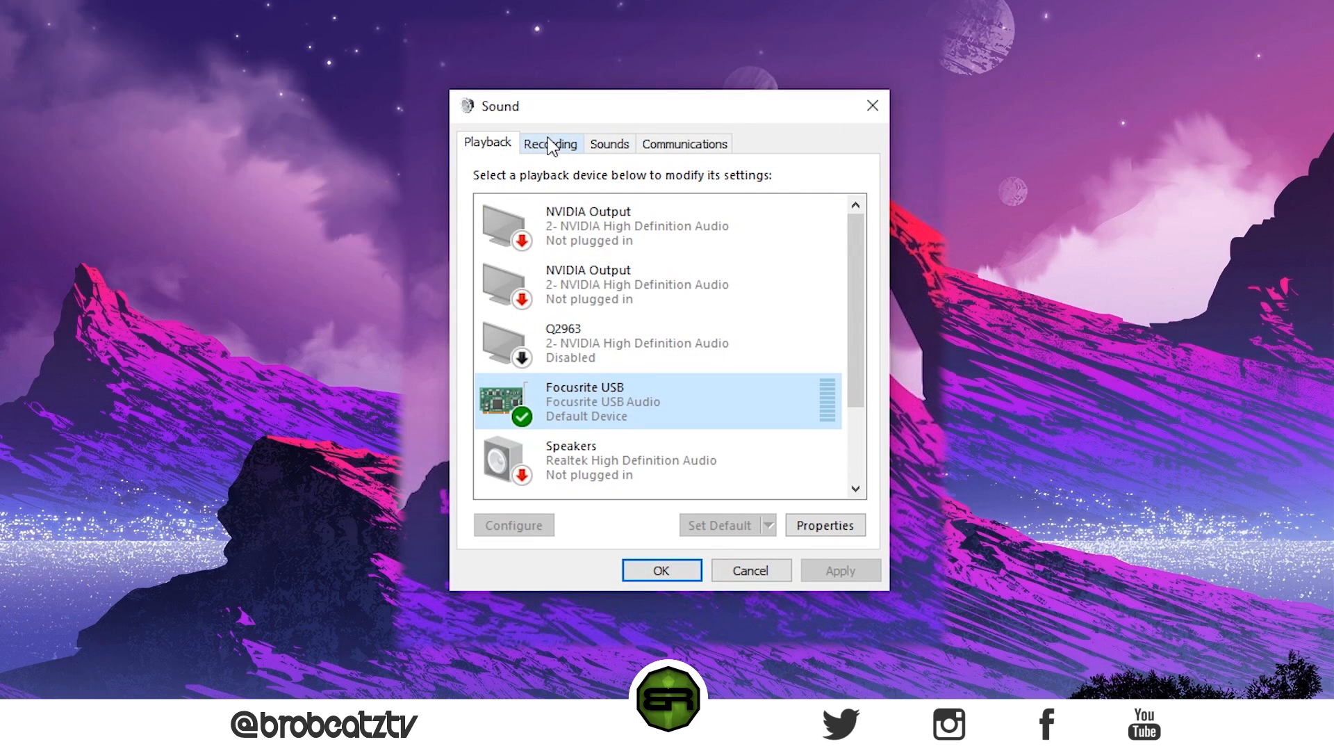
- On the Recording tab, set Focusrite USB's format to 2 channel, 24 bit, 48000 Hz (Studio Quality)
{"action": "left_click", "coordinate": [551, 143]}
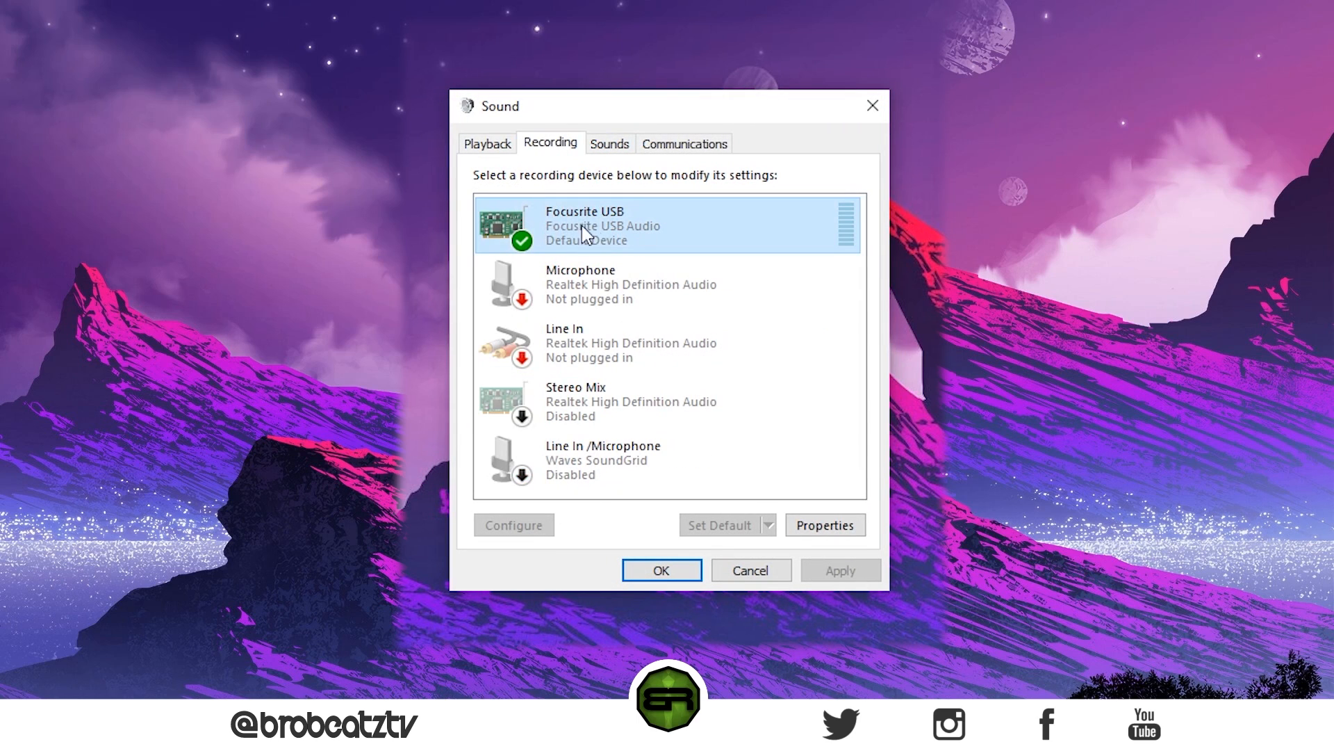
{"action": "left_click", "coordinate": [823, 524]}
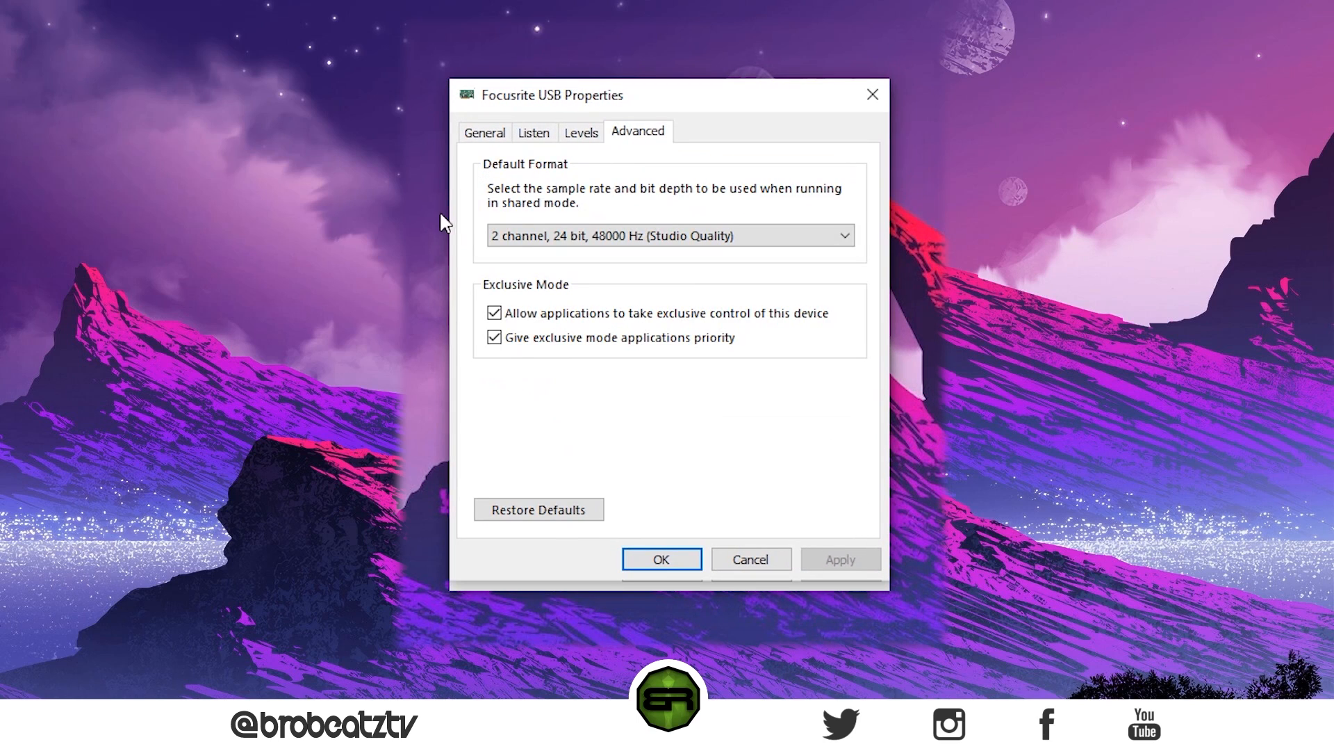
{"action": "left_click", "coordinate": [668, 237]}
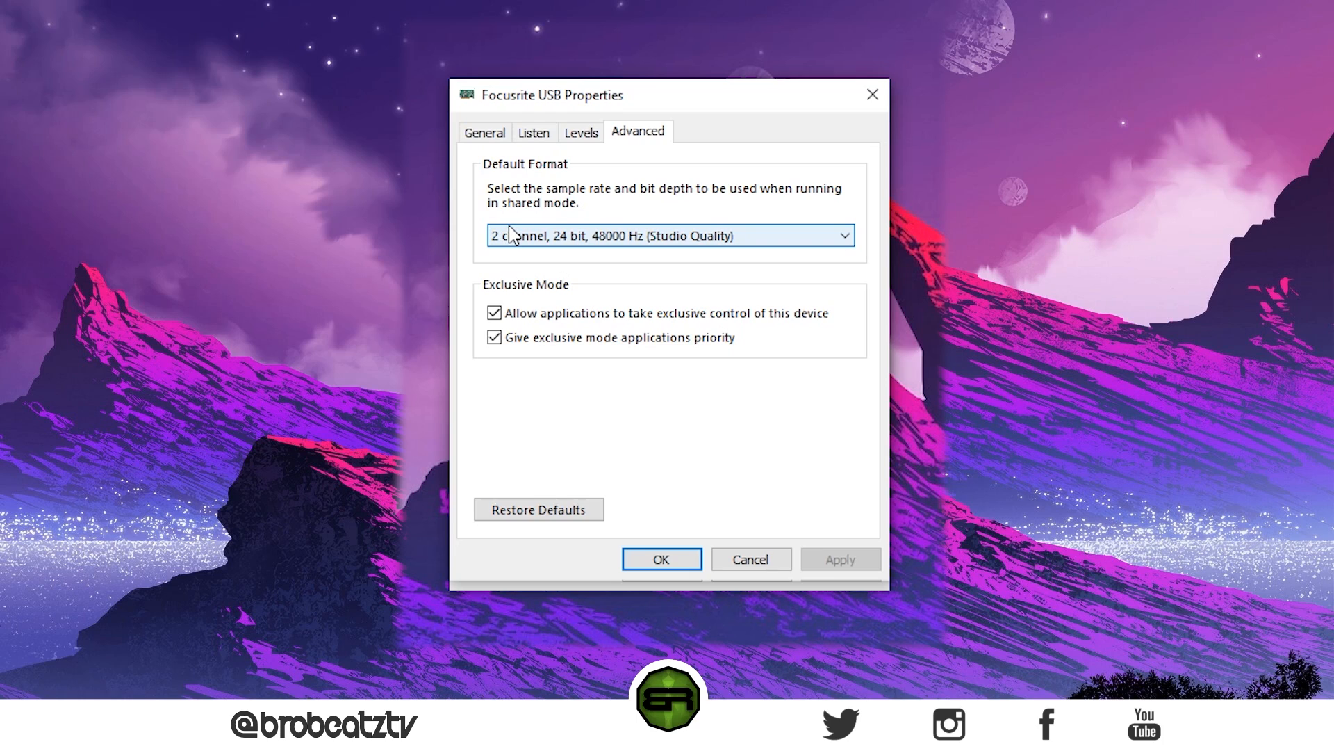
{"action": "left_click", "coordinate": [670, 235]}
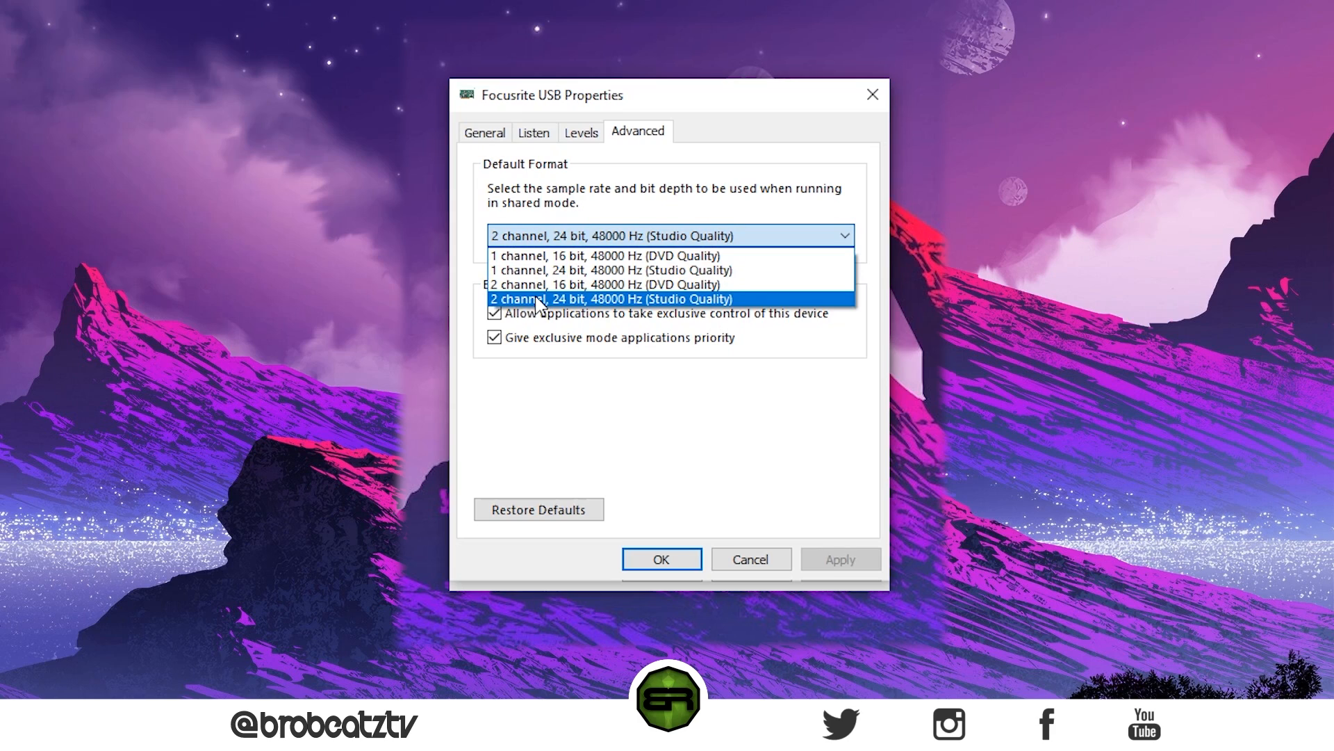
{"action": "left_click", "coordinate": [613, 298]}
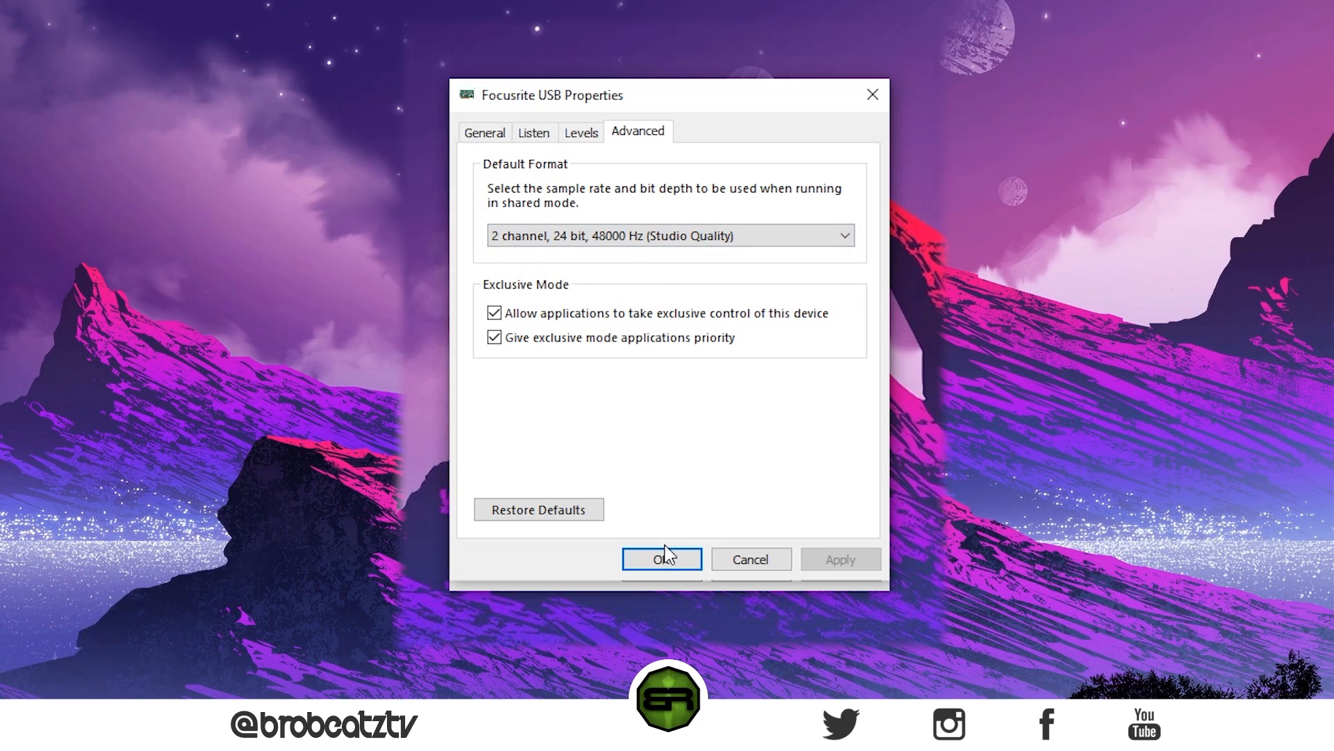